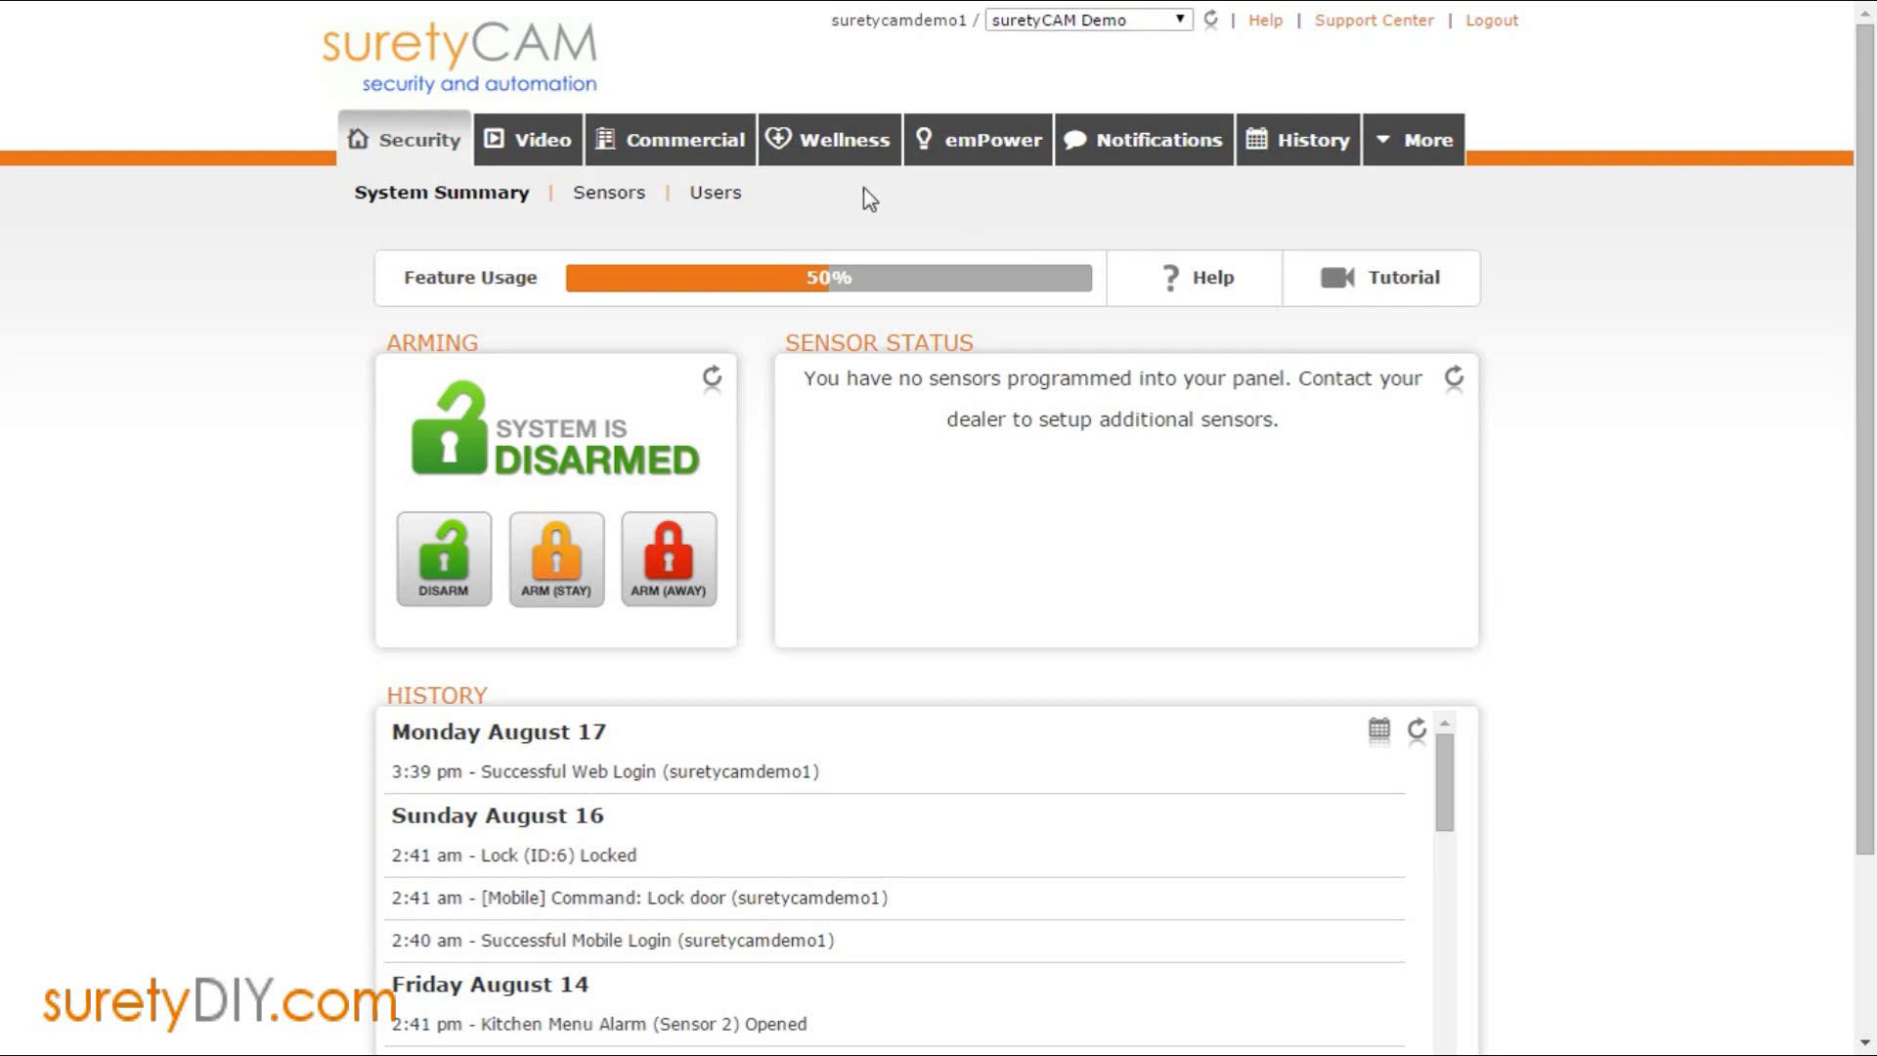
{"action": "mouse_move", "coordinate": [850, 203]}
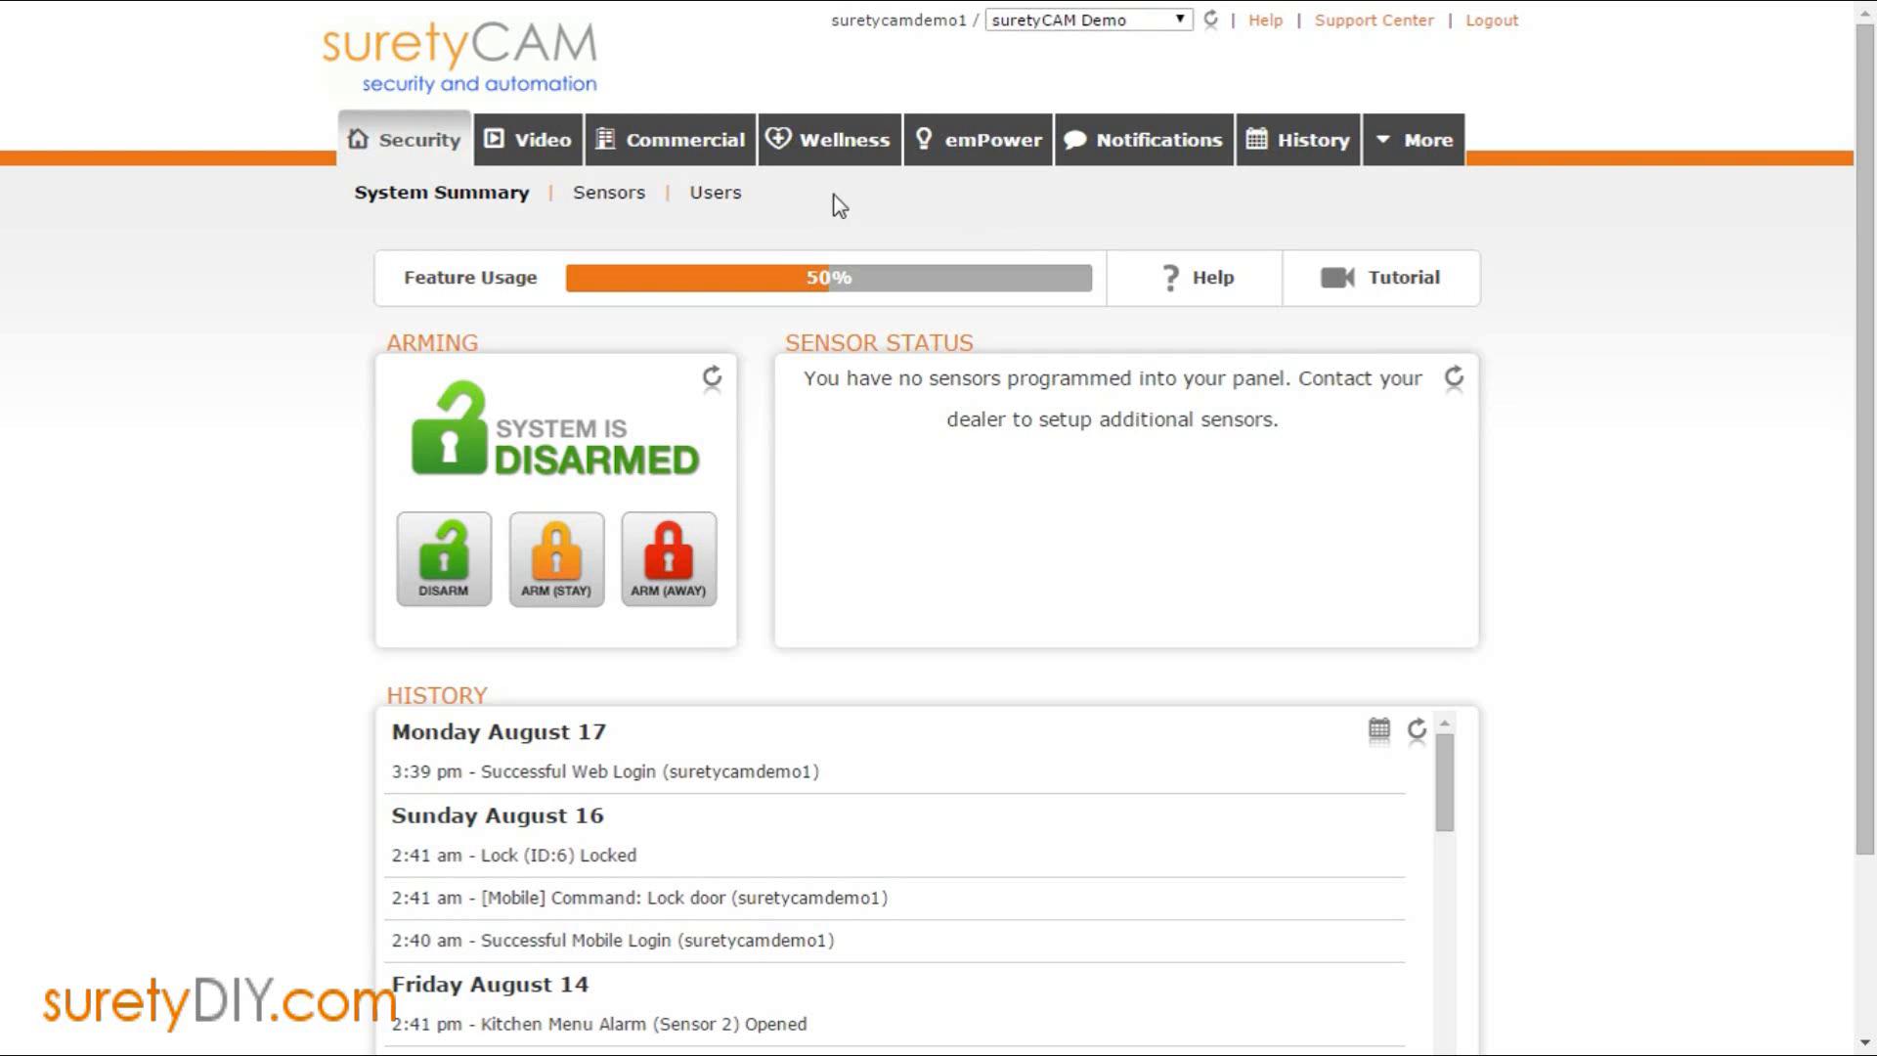
{"action": "mouse_move", "coordinate": [832, 206]}
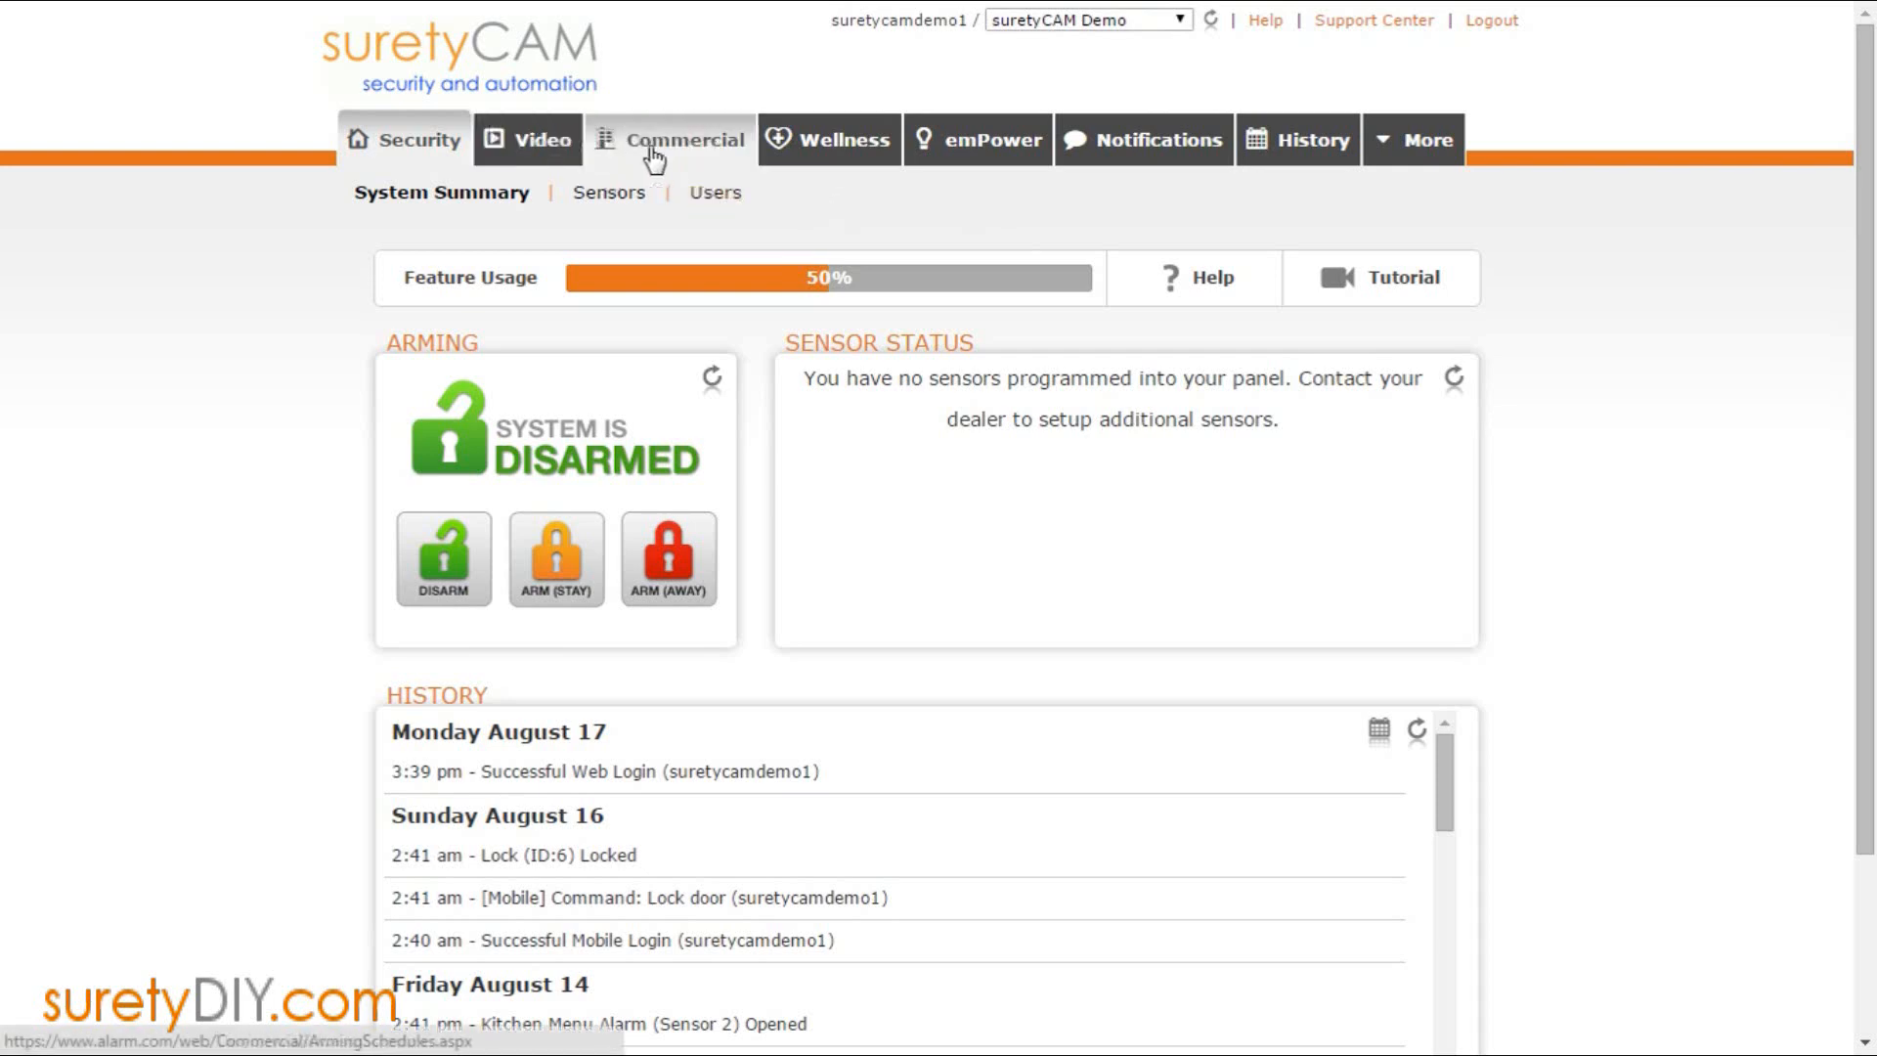
Step: Open the Commercial arming schedules page and keep Arm Away as the schedule's action
{"action": "left_click", "coordinate": [685, 139]}
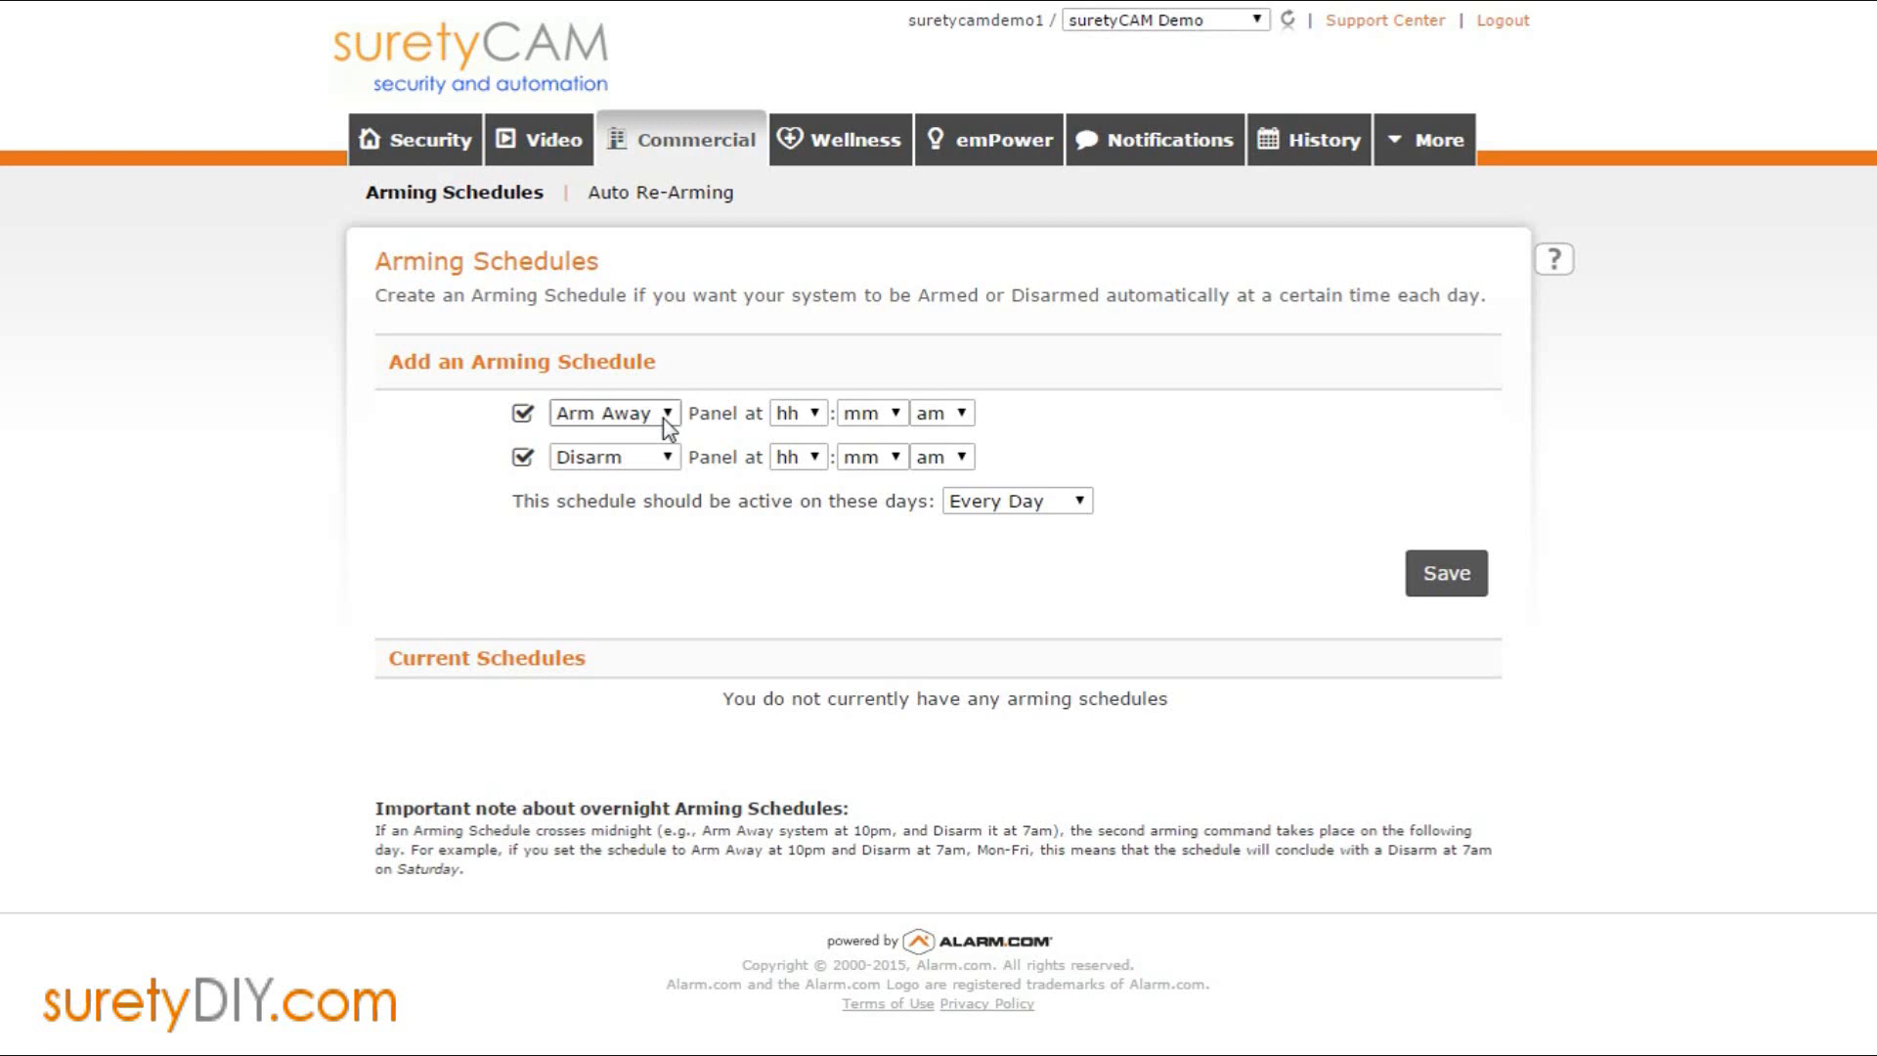
{"action": "left_click", "coordinate": [613, 412]}
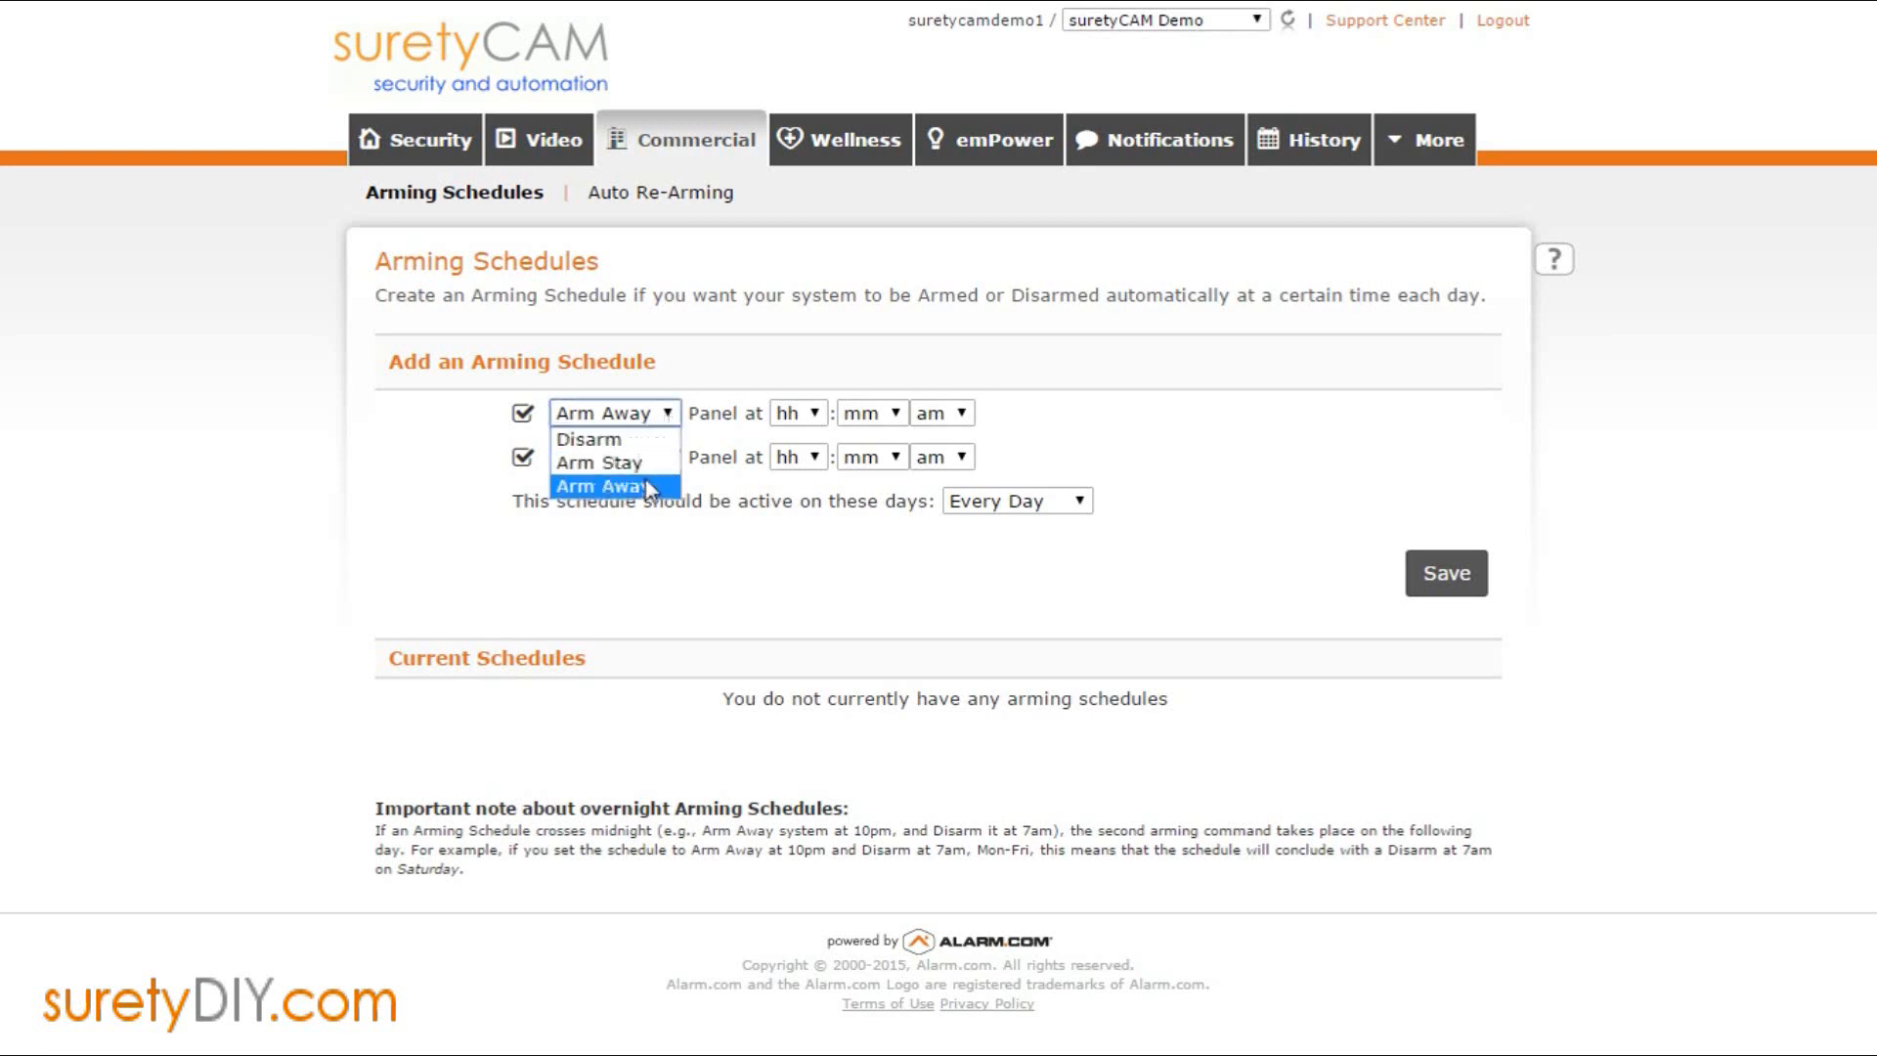
{"action": "left_click", "coordinate": [586, 438]}
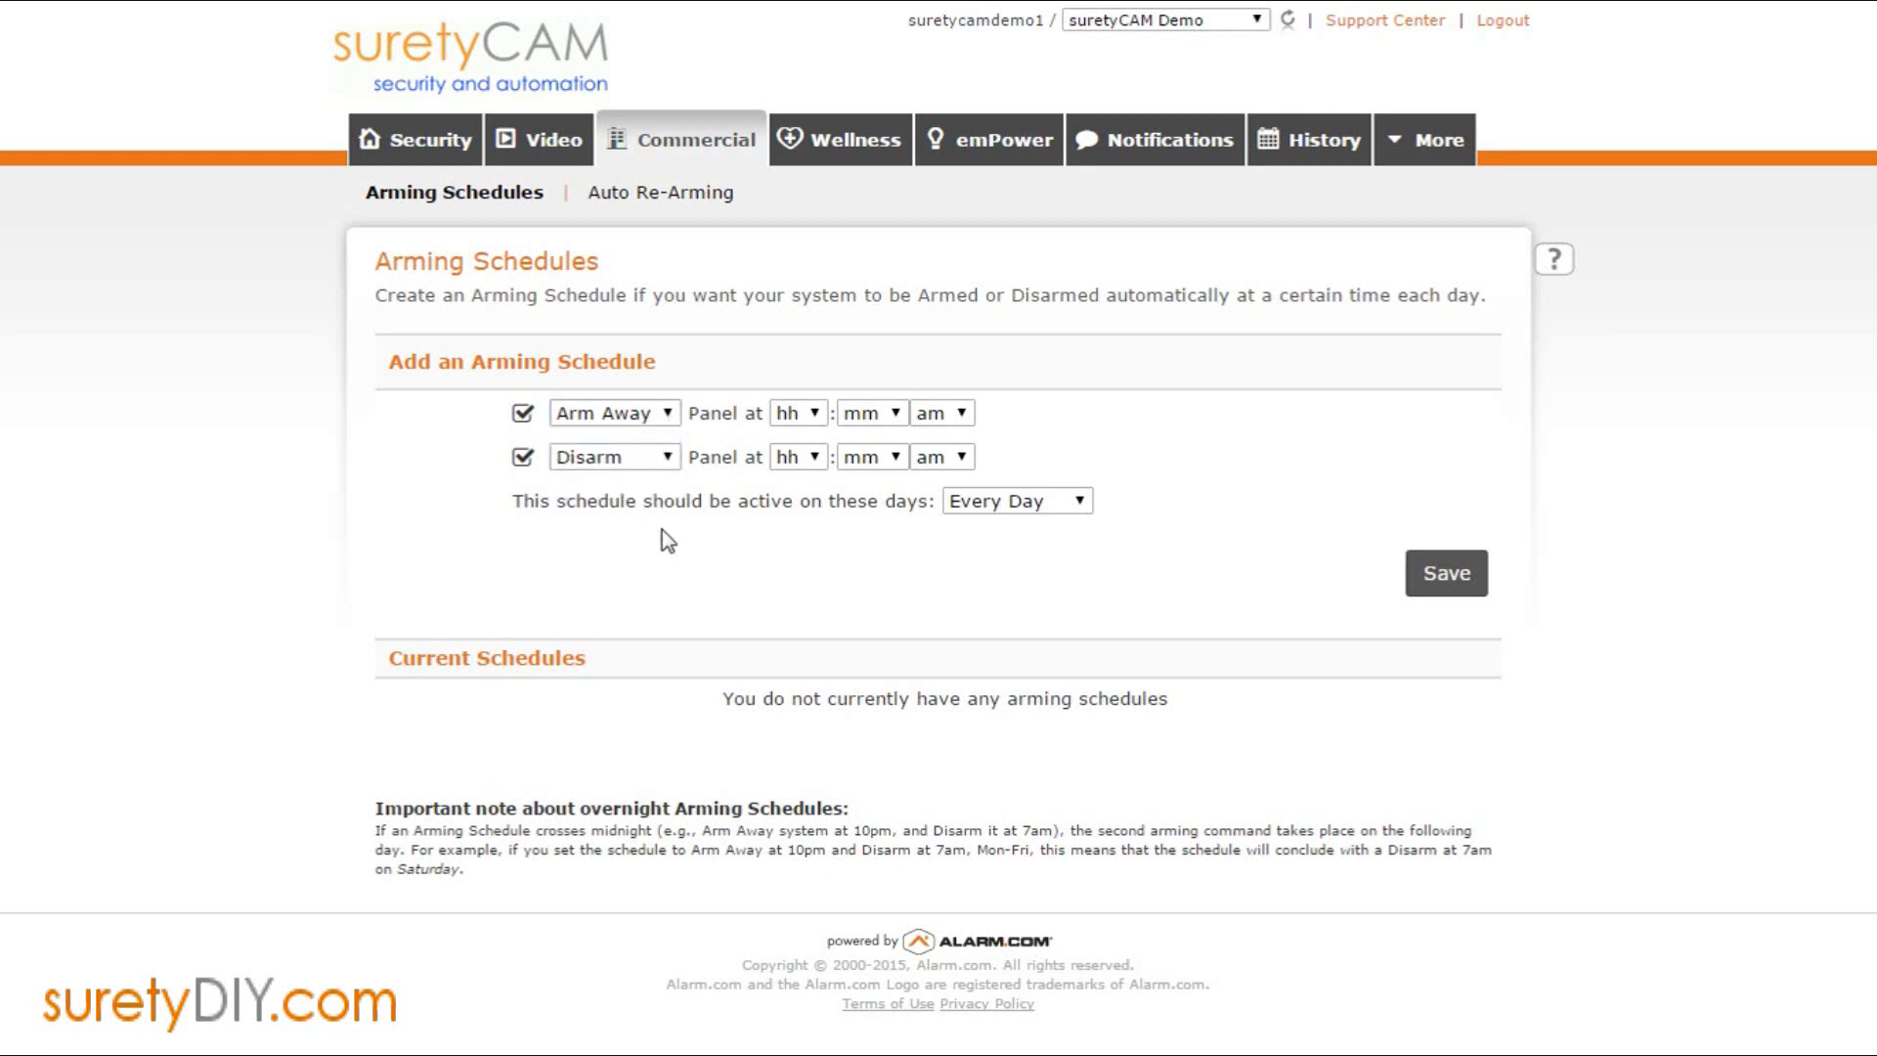
{"action": "mouse_move", "coordinate": [832, 446]}
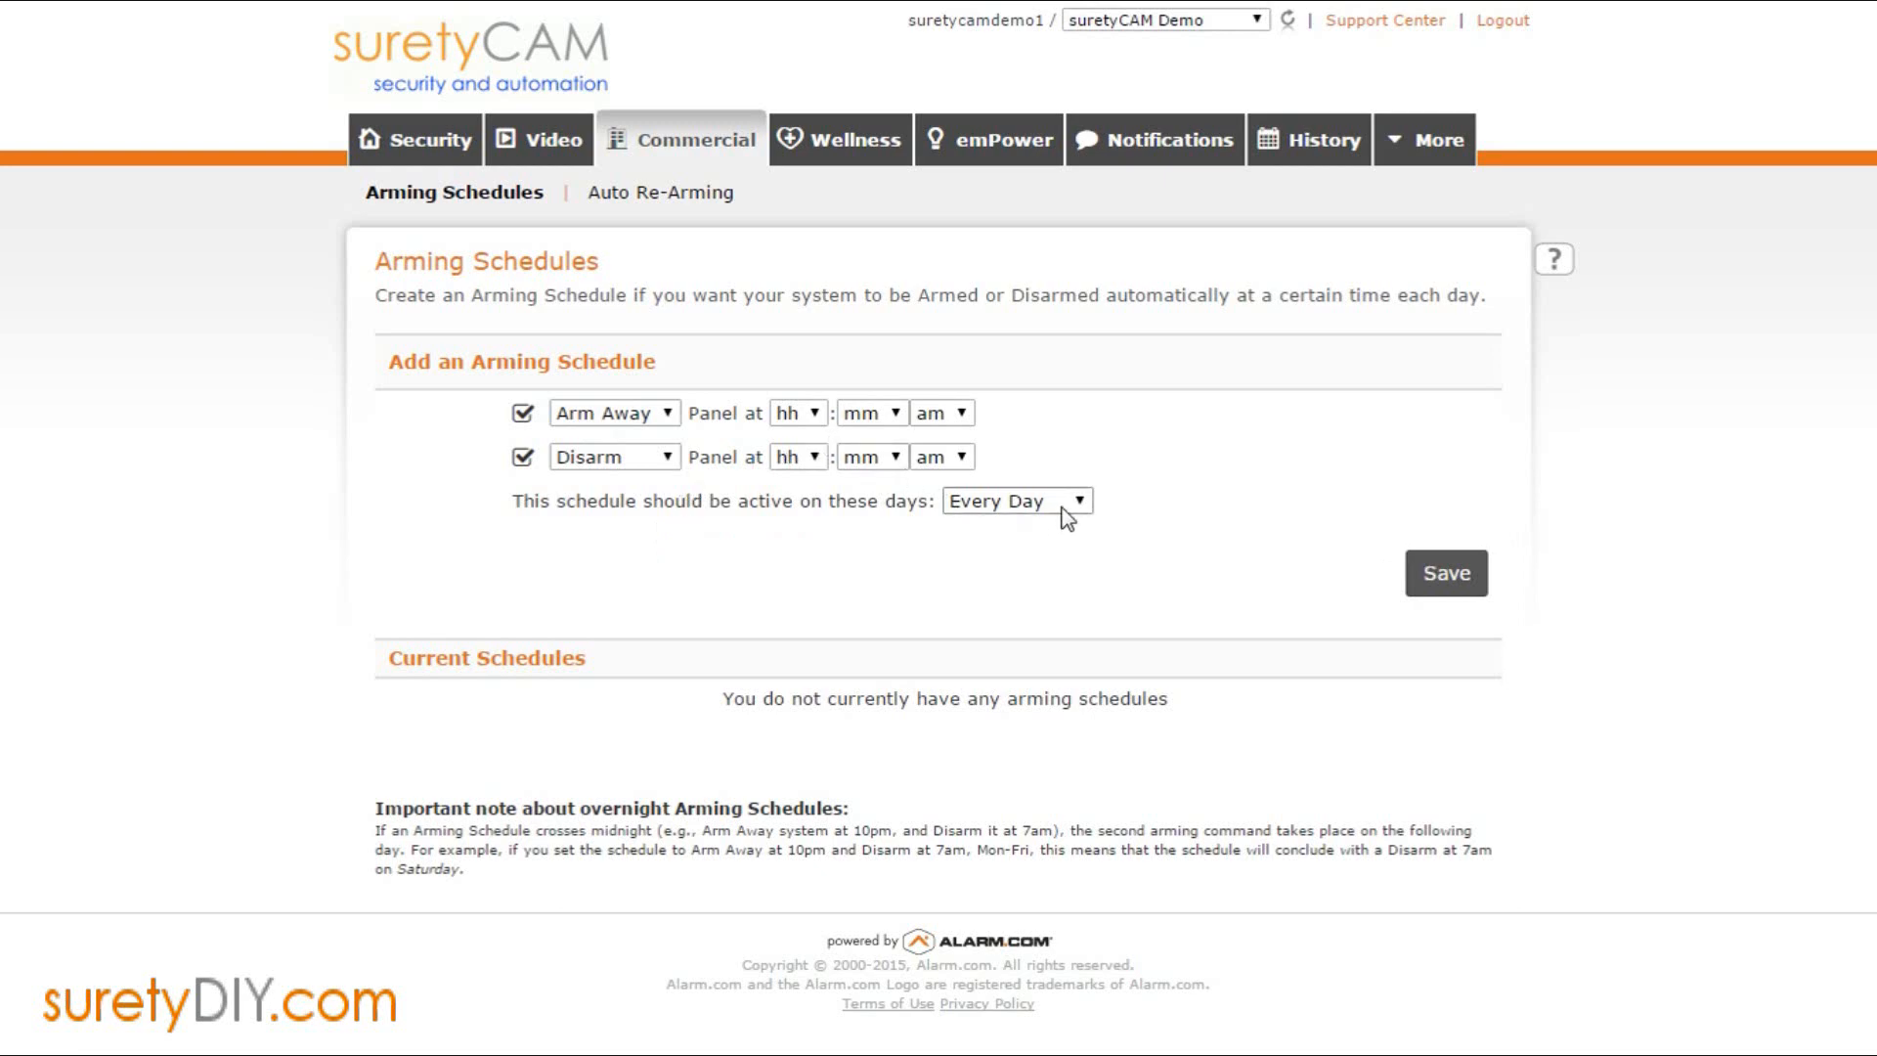
Step: Set the new schedule's active days to Mon-Fri
{"action": "left_click", "coordinate": [1015, 500]}
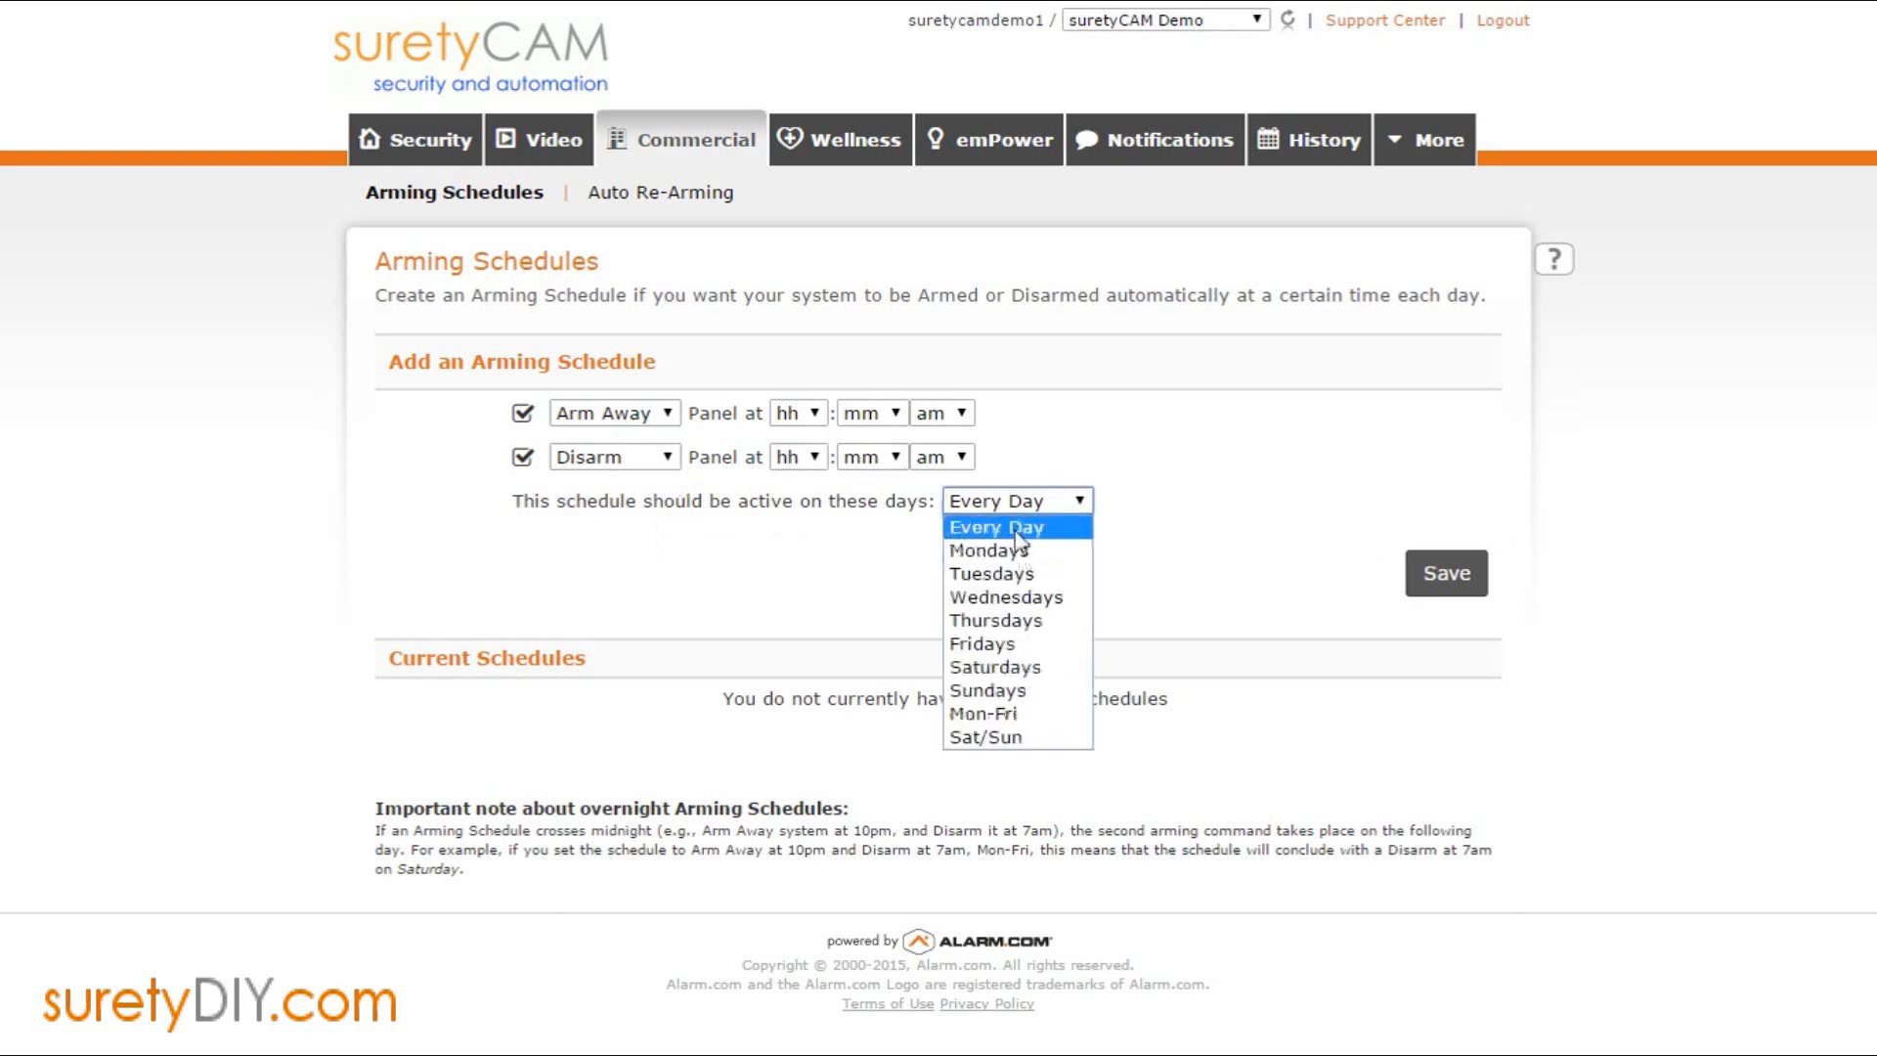
{"action": "left_click", "coordinate": [995, 527]}
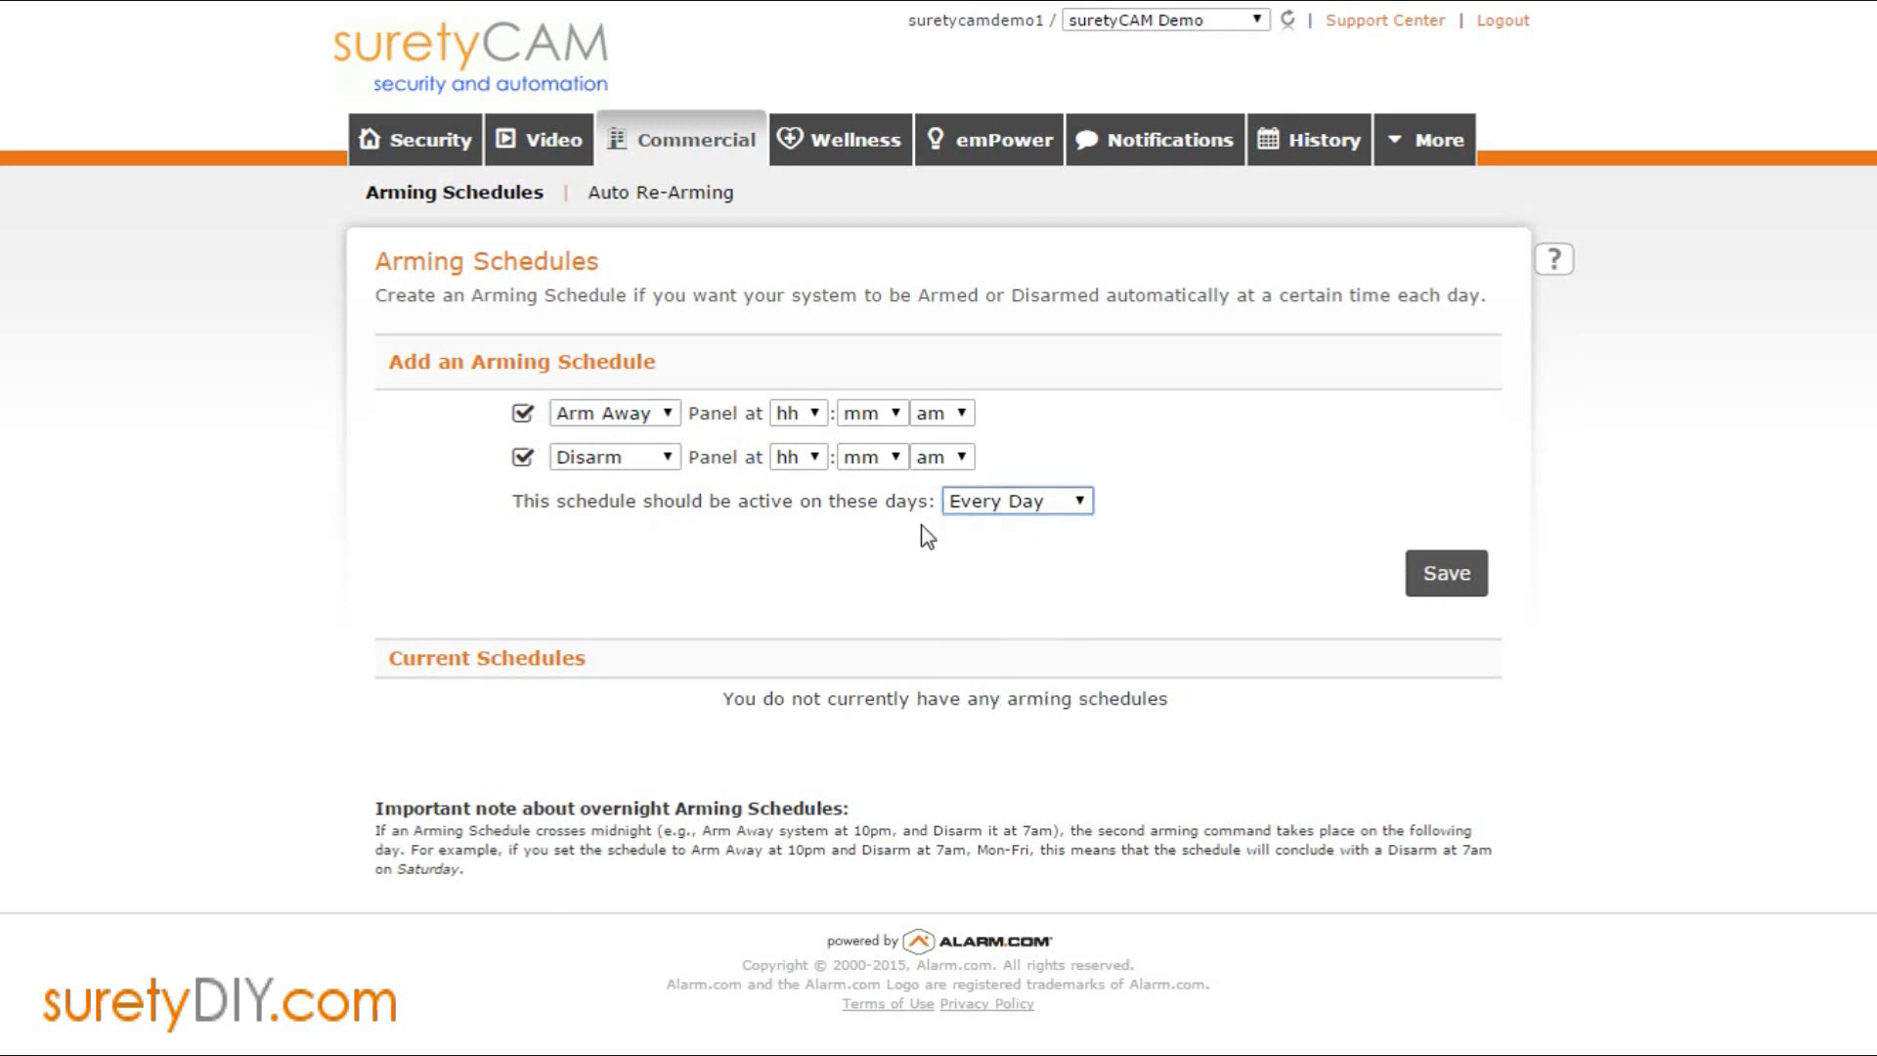
{"action": "left_click", "coordinate": [1015, 500]}
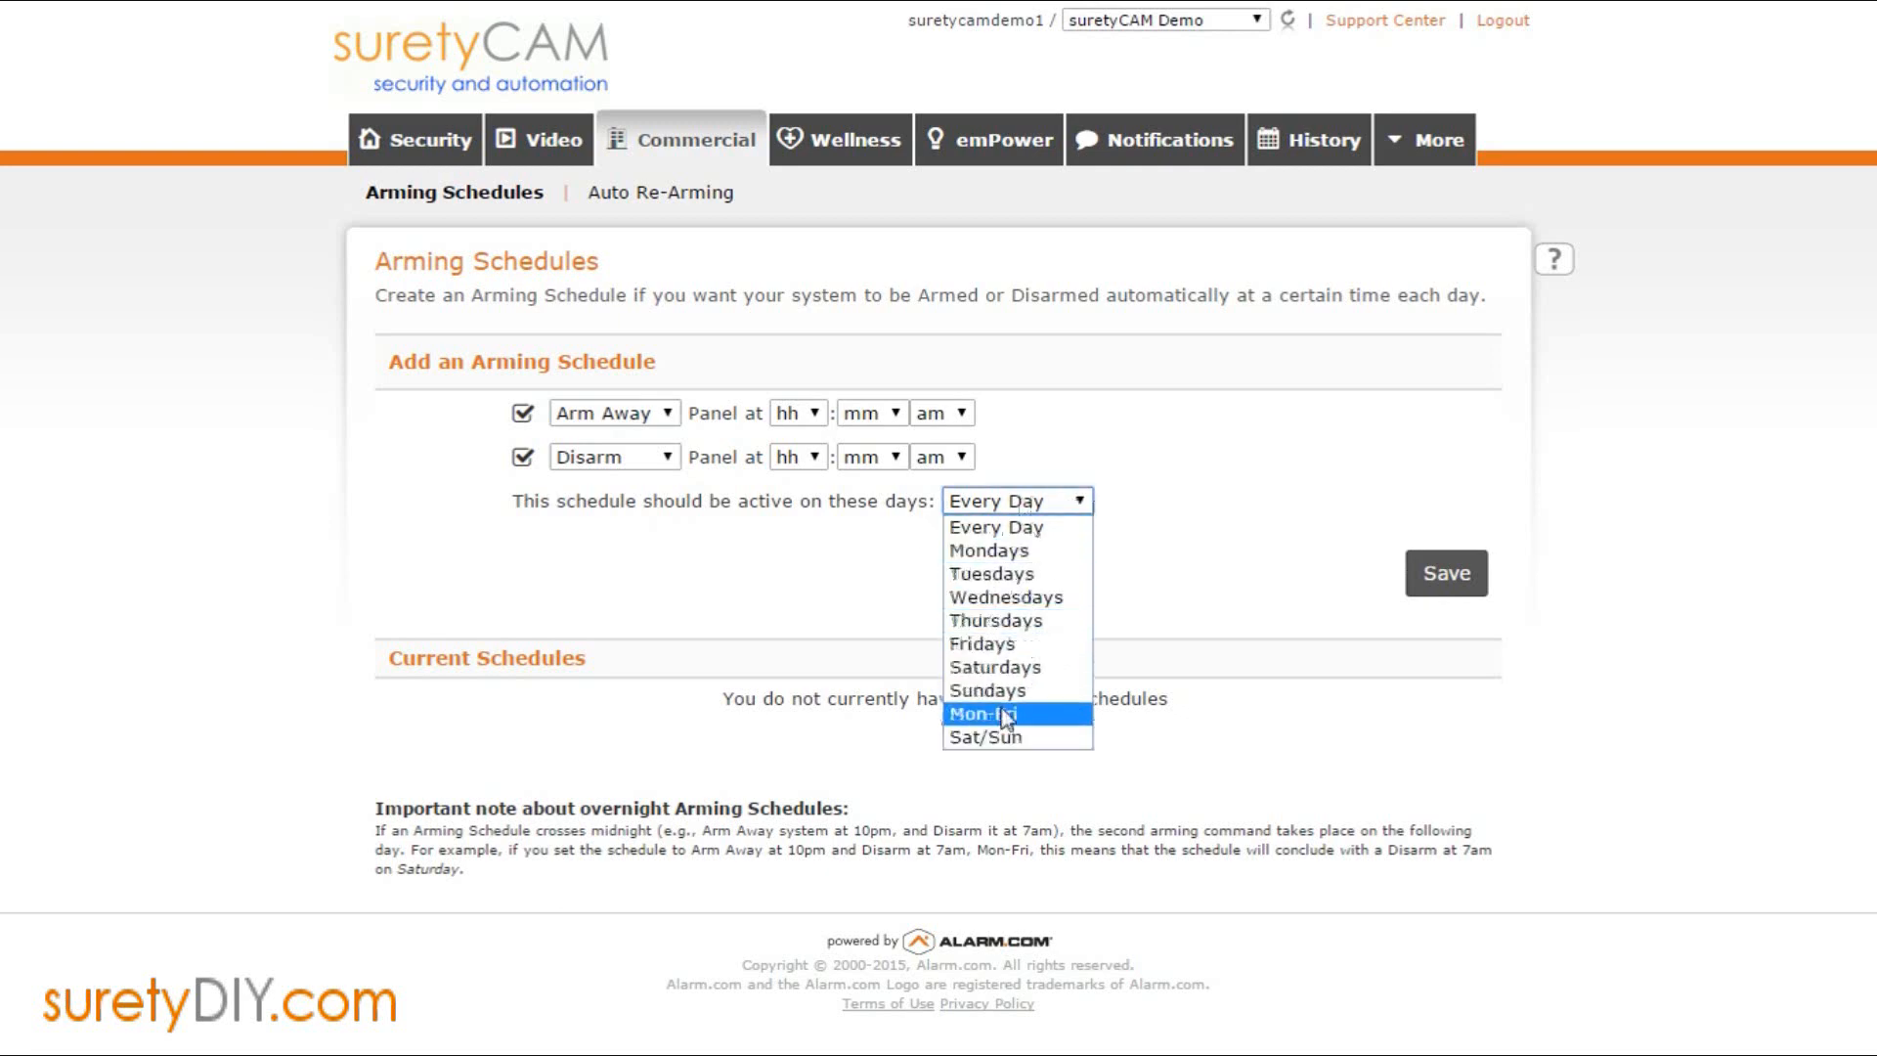
{"action": "left_click", "coordinate": [982, 712]}
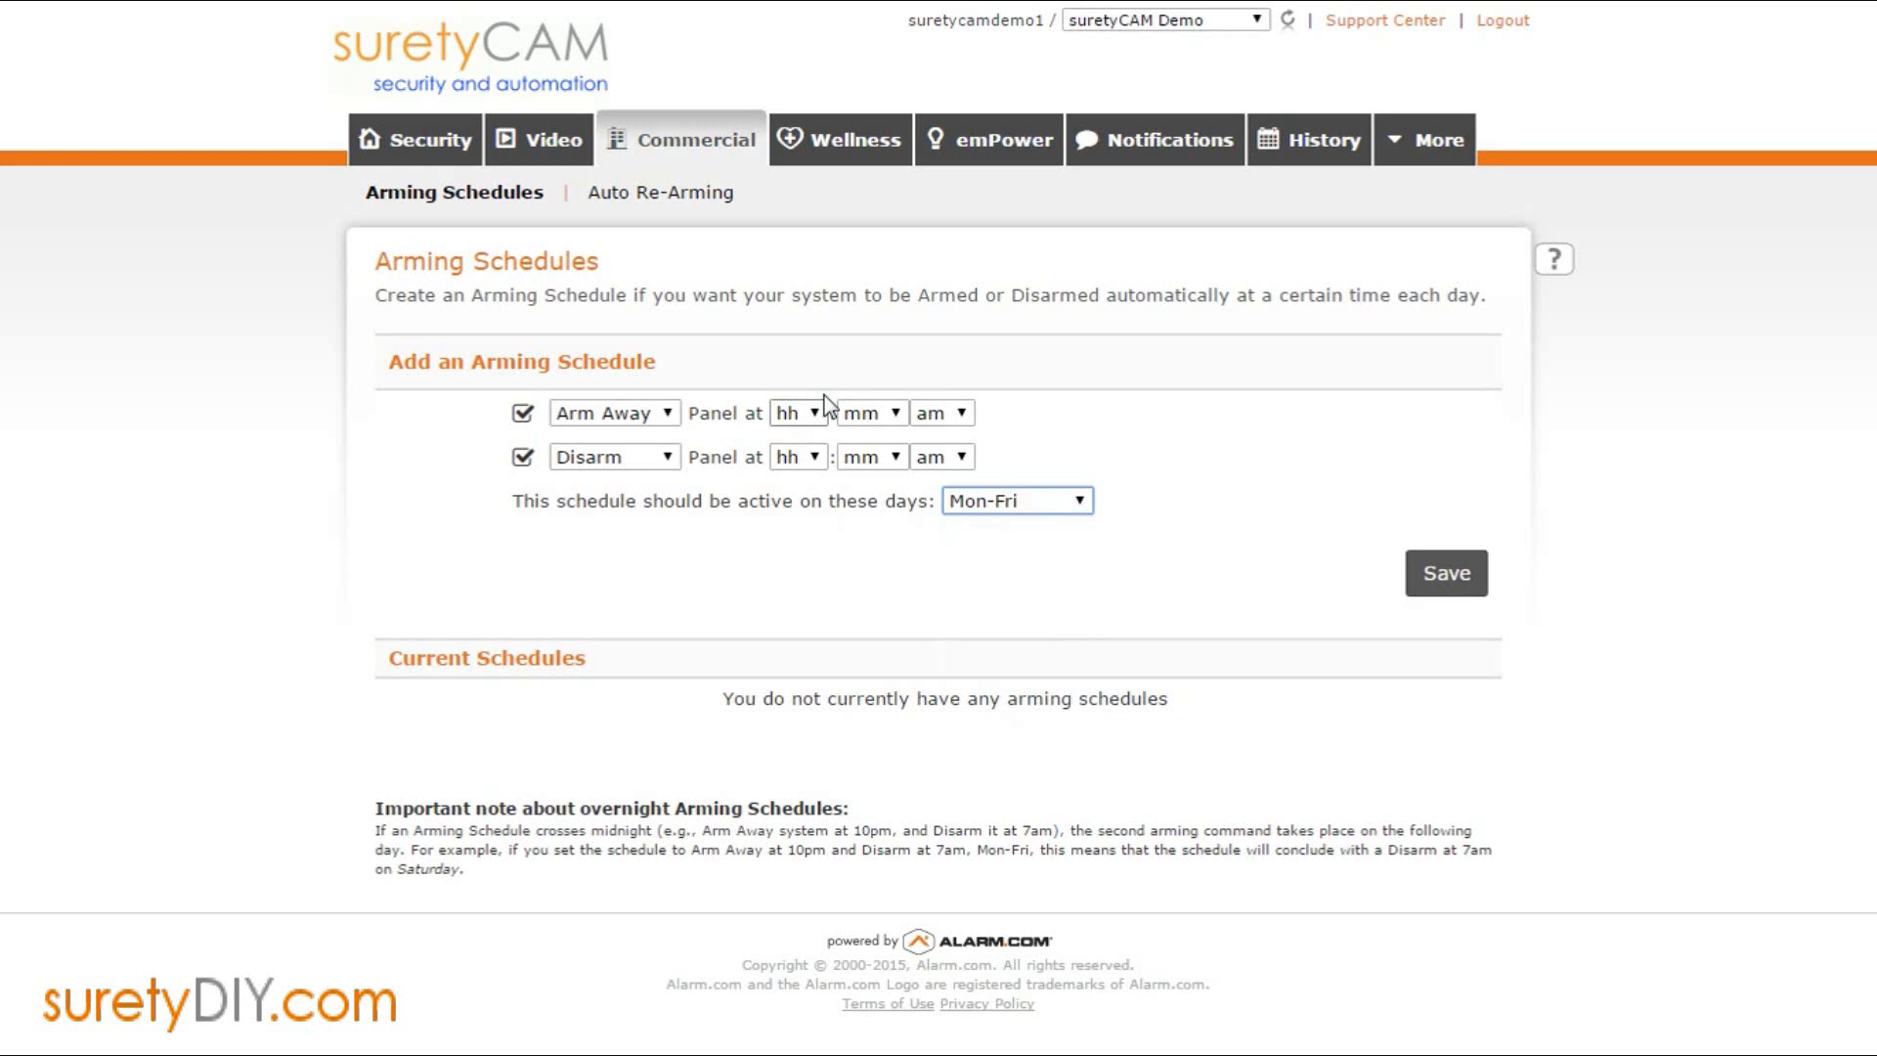
Step: Save the Mon-Fri schedule (Arm Away 6:10 pm, Disarm 6:20 am), then begin the Sat/Sun schedule
{"action": "left_click", "coordinate": [796, 412]}
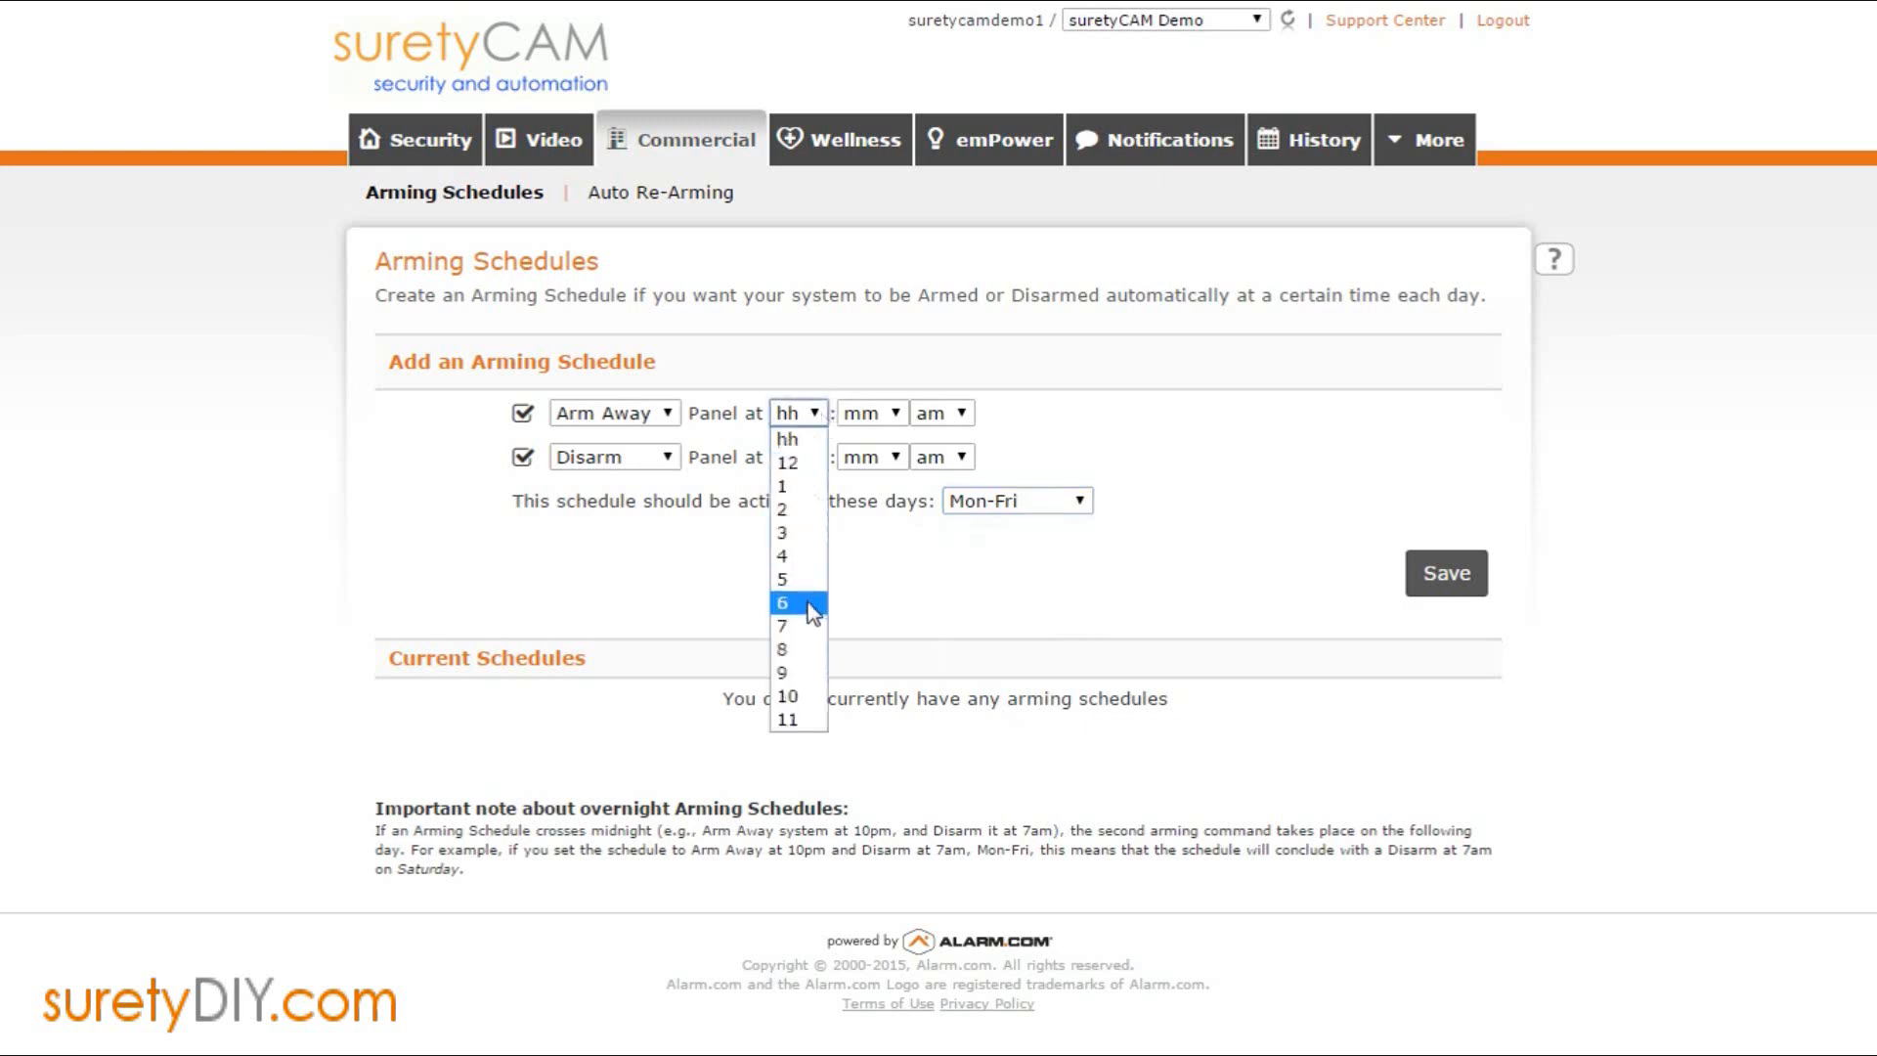
{"action": "left_click", "coordinate": [780, 602]}
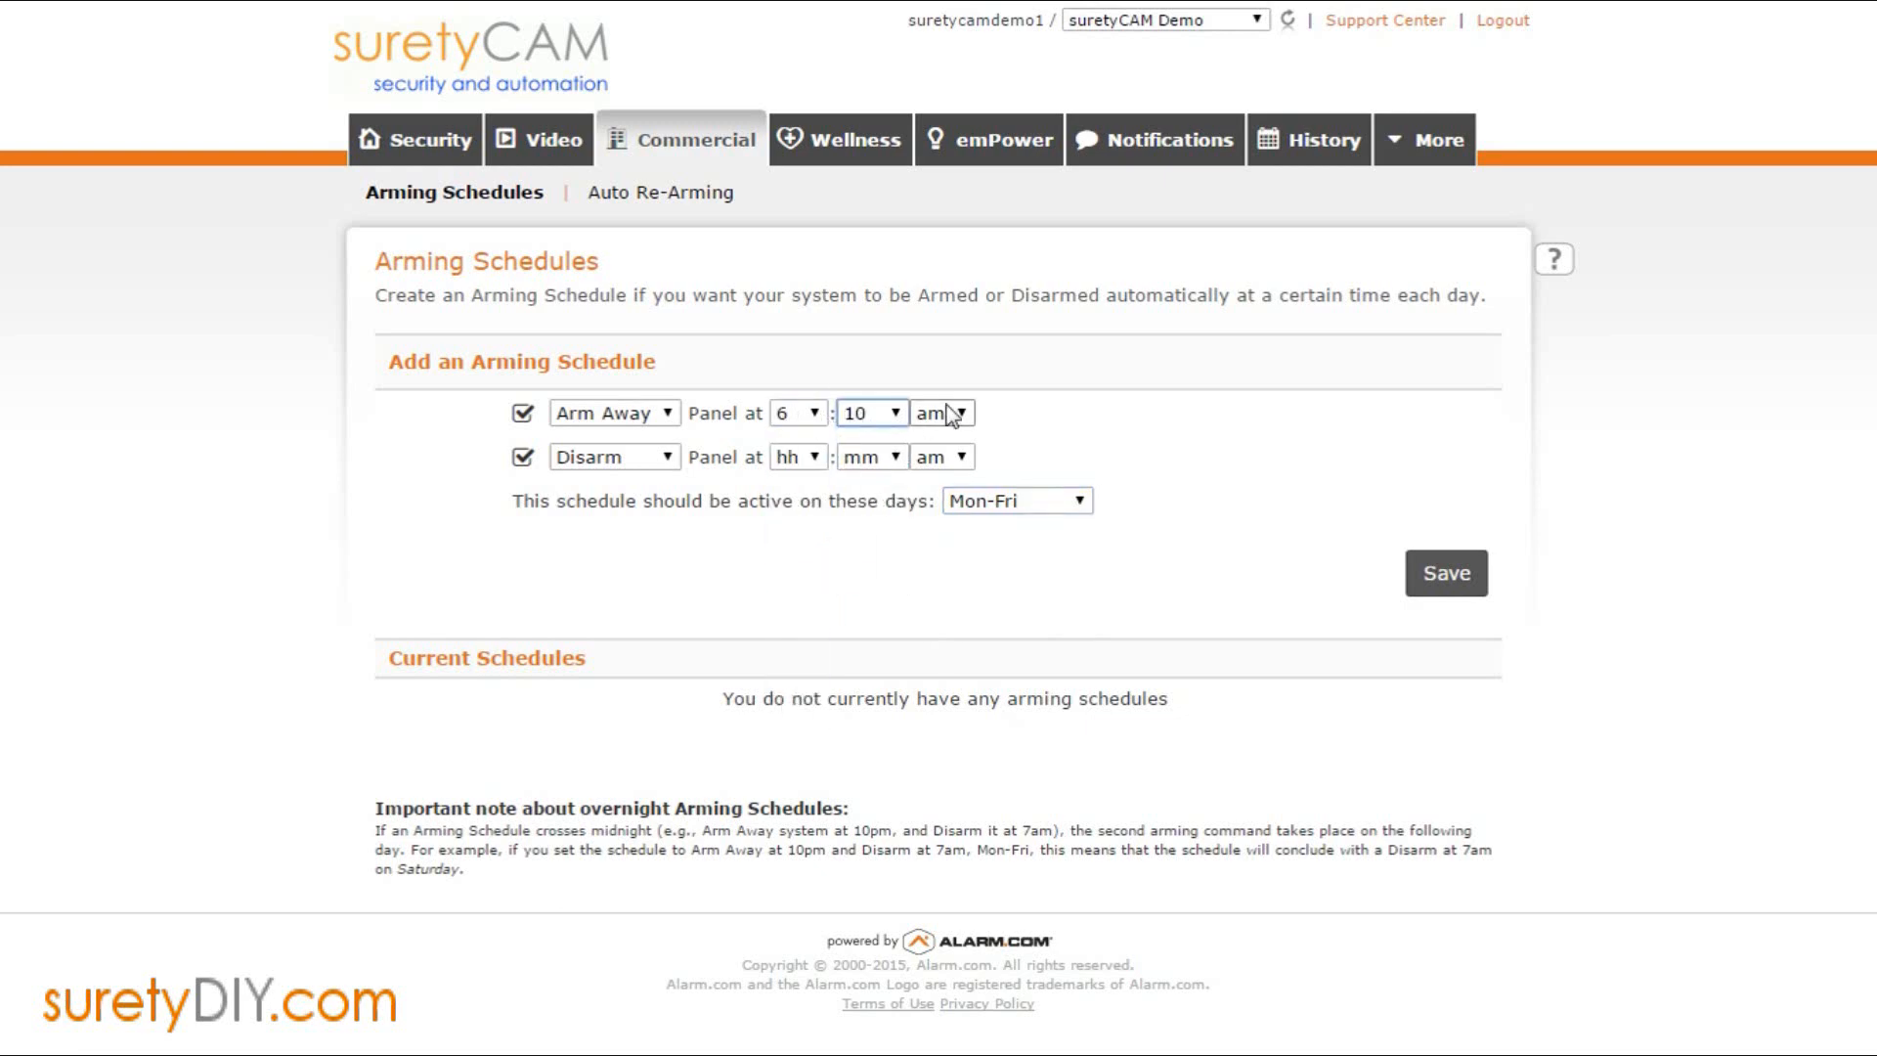
{"action": "left_click", "coordinate": [796, 456]}
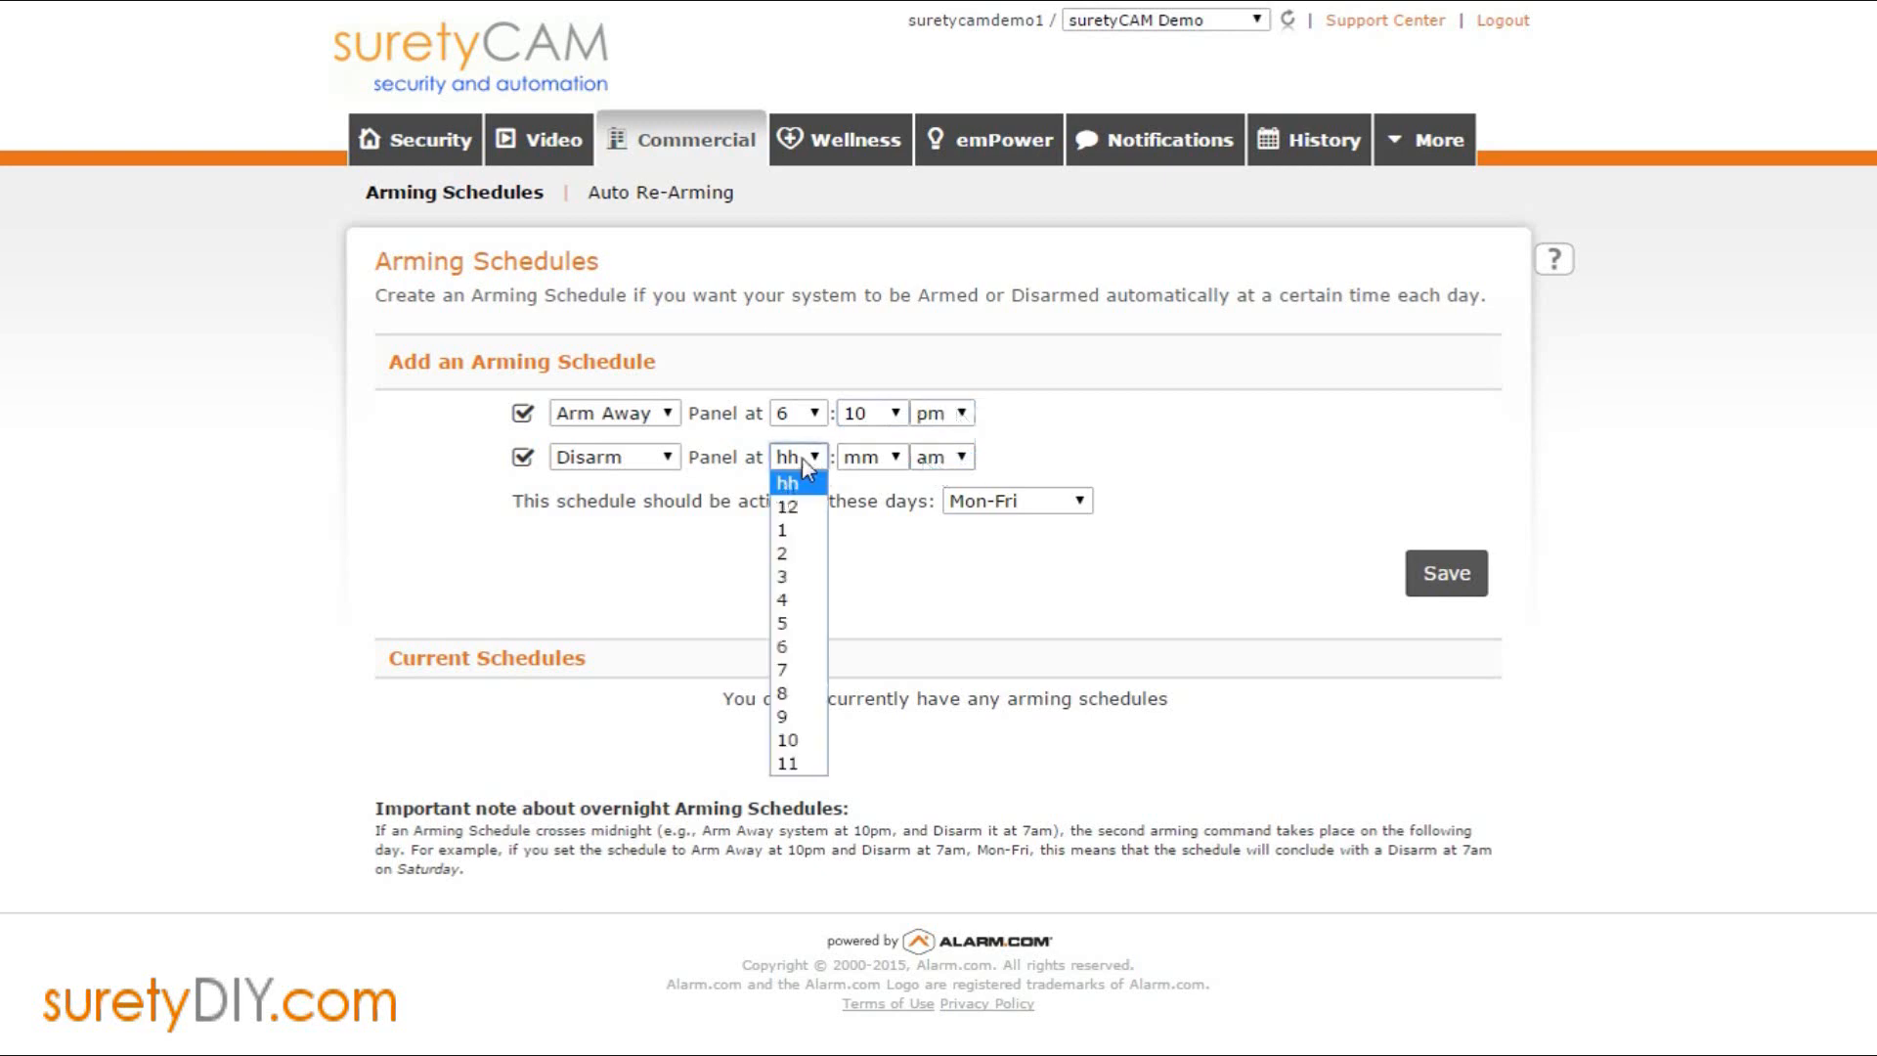
{"action": "left_click", "coordinate": [780, 647]}
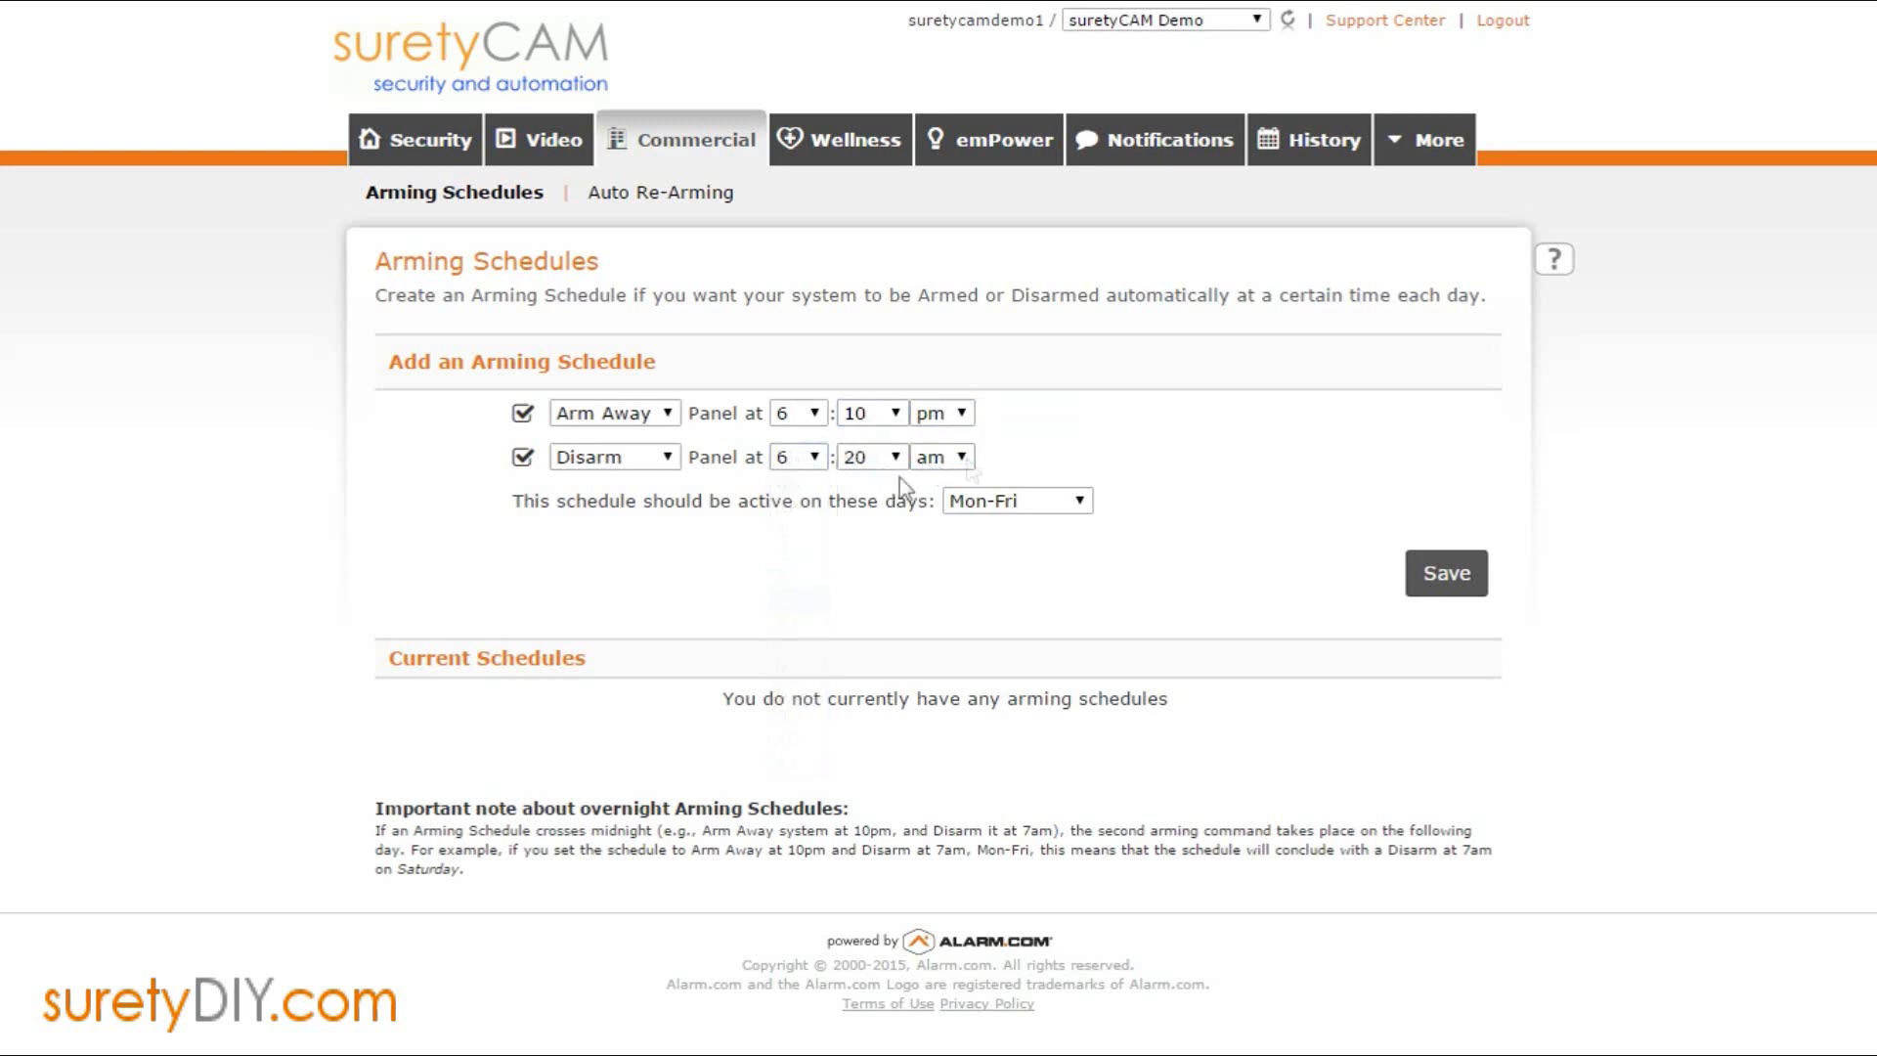
{"action": "left_click", "coordinate": [1444, 572]}
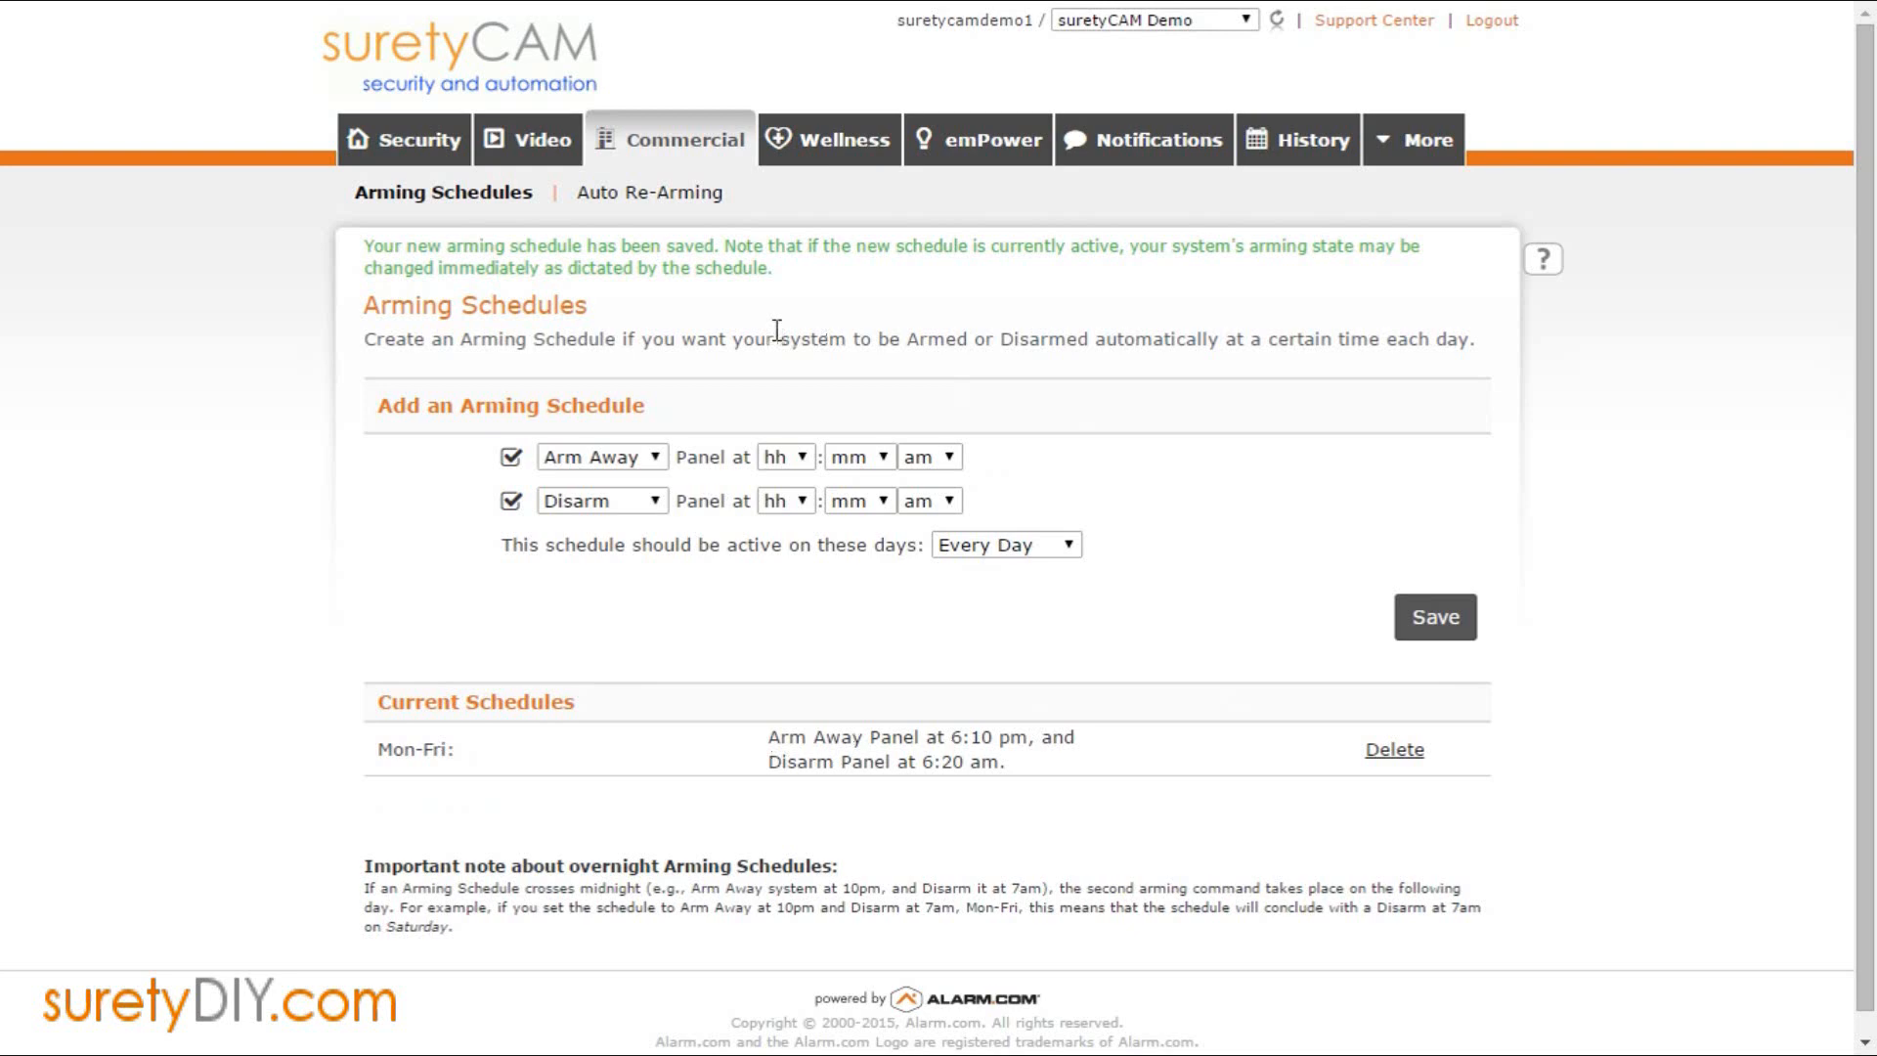
{"action": "left_click", "coordinate": [1003, 543]}
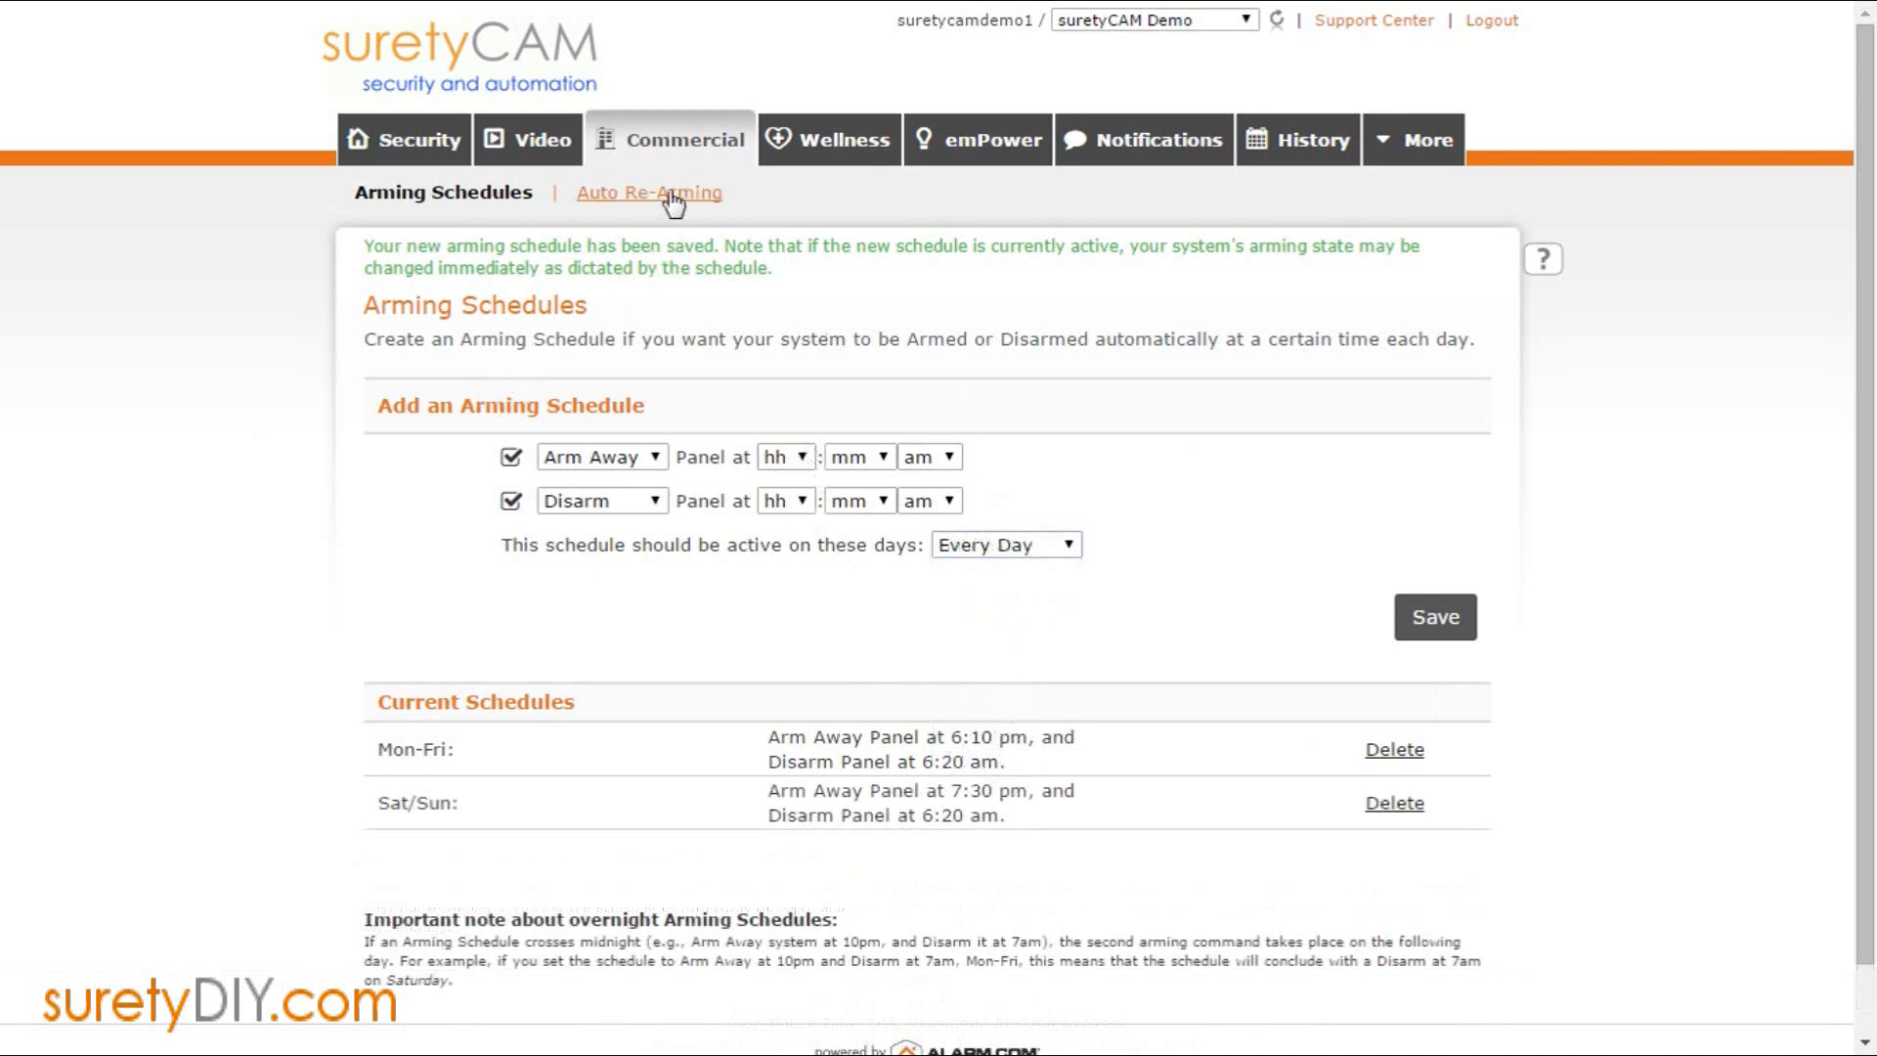
Step: Open Auto Re-Arming to view the Every Day 6:10 pm–4:50 am Arm Stay schedule
{"action": "left_click", "coordinate": [649, 192]}
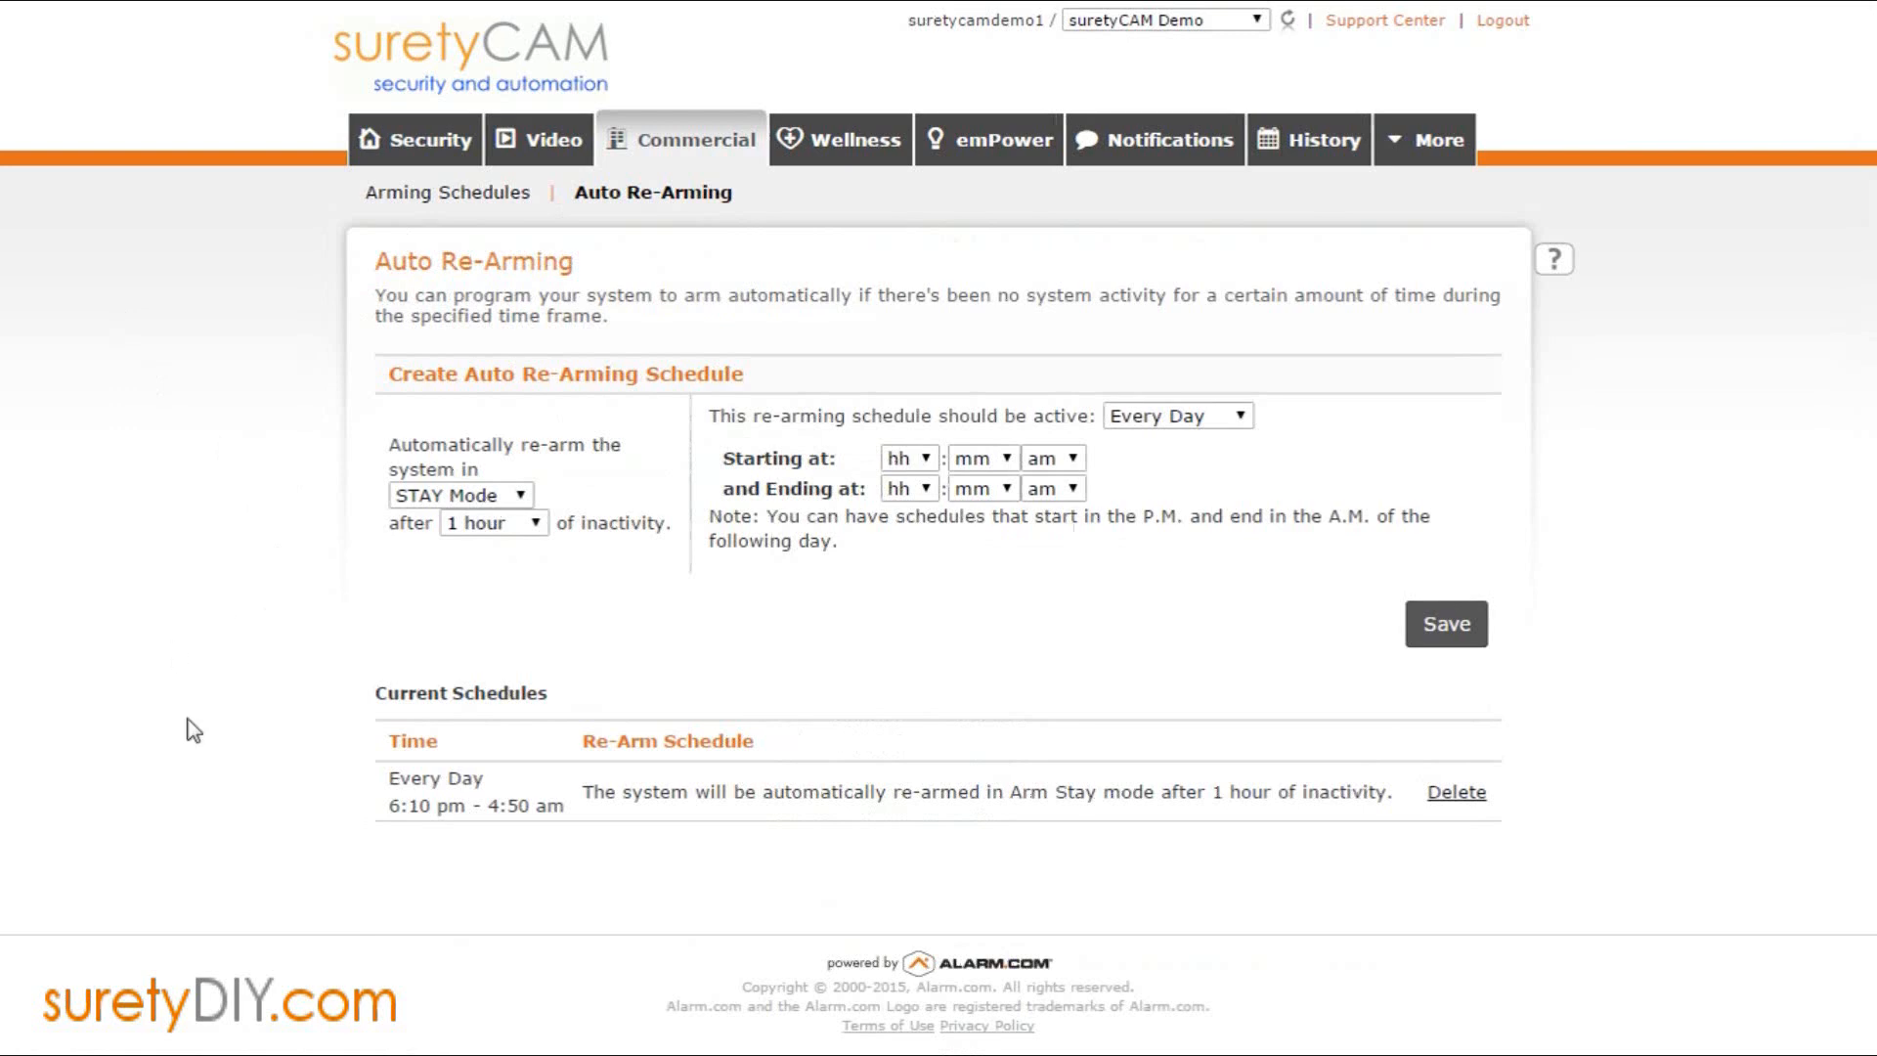
{"action": "mouse_move", "coordinate": [401, 804]}
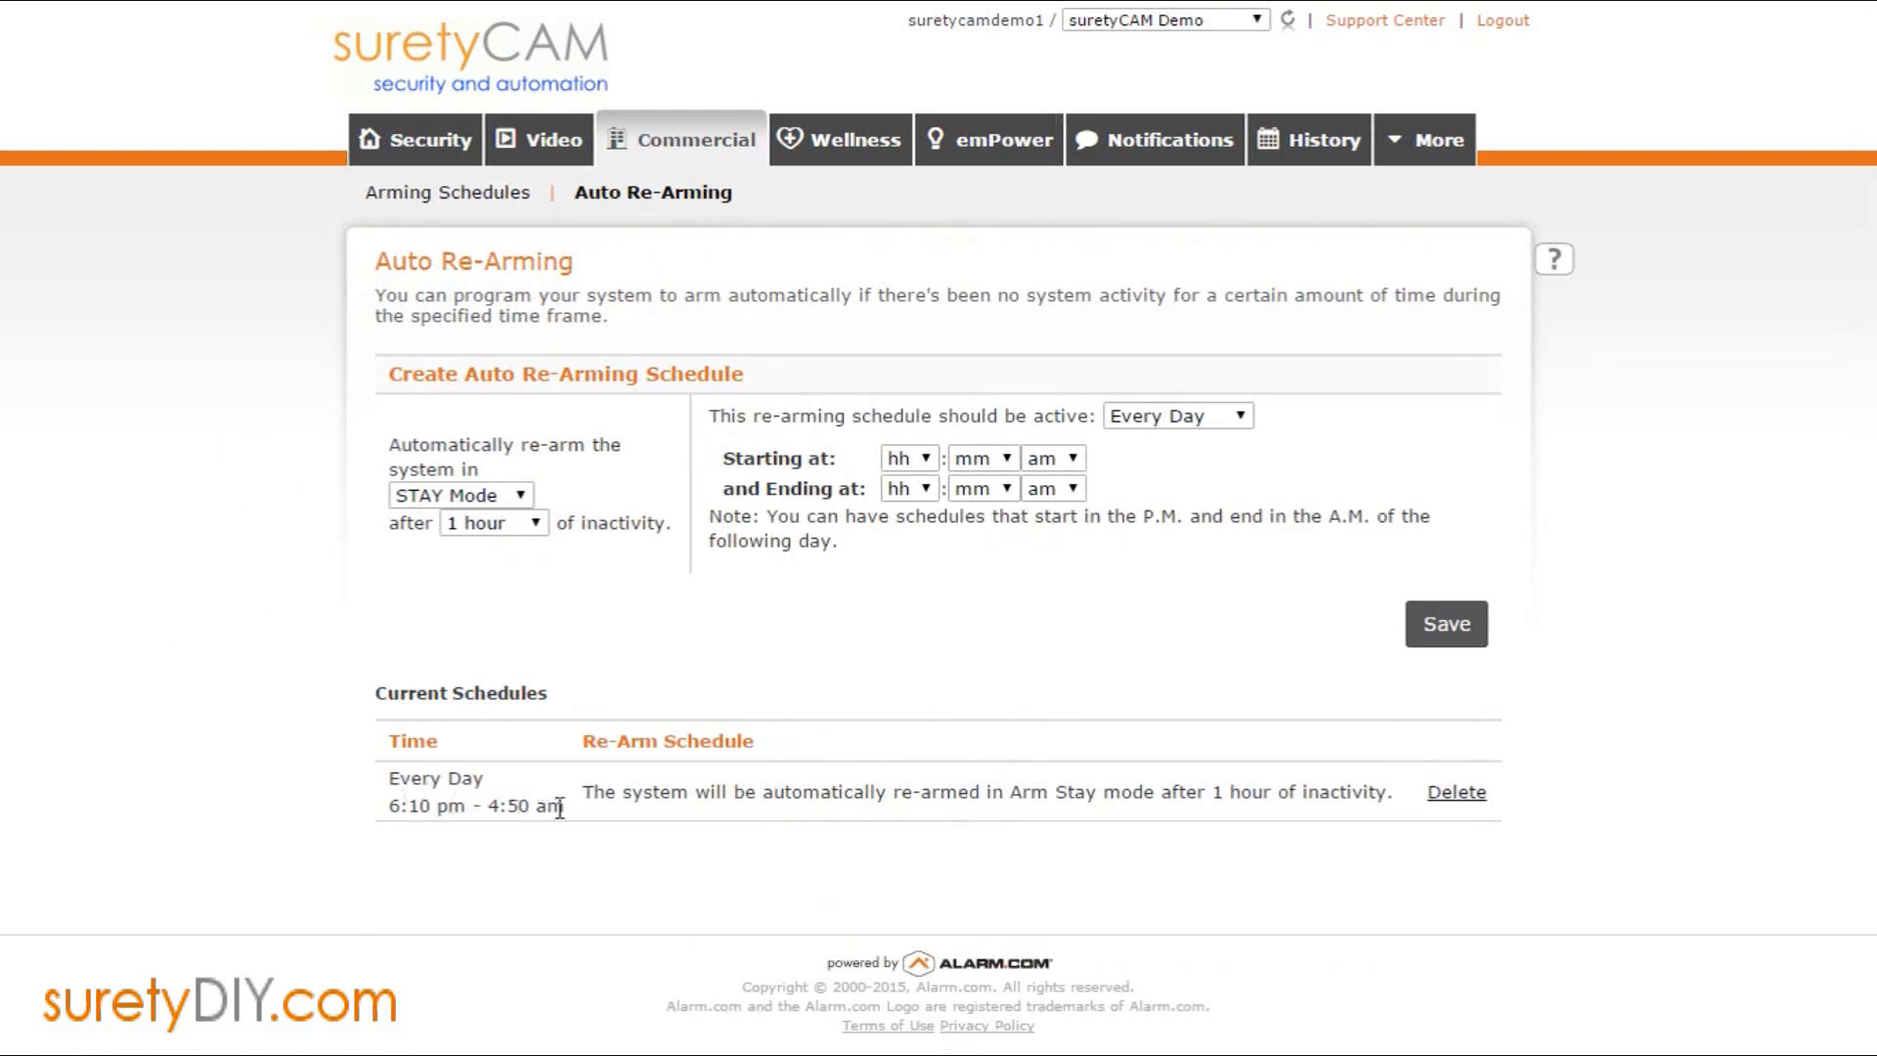
{"action": "mouse_move", "coordinate": [552, 796]}
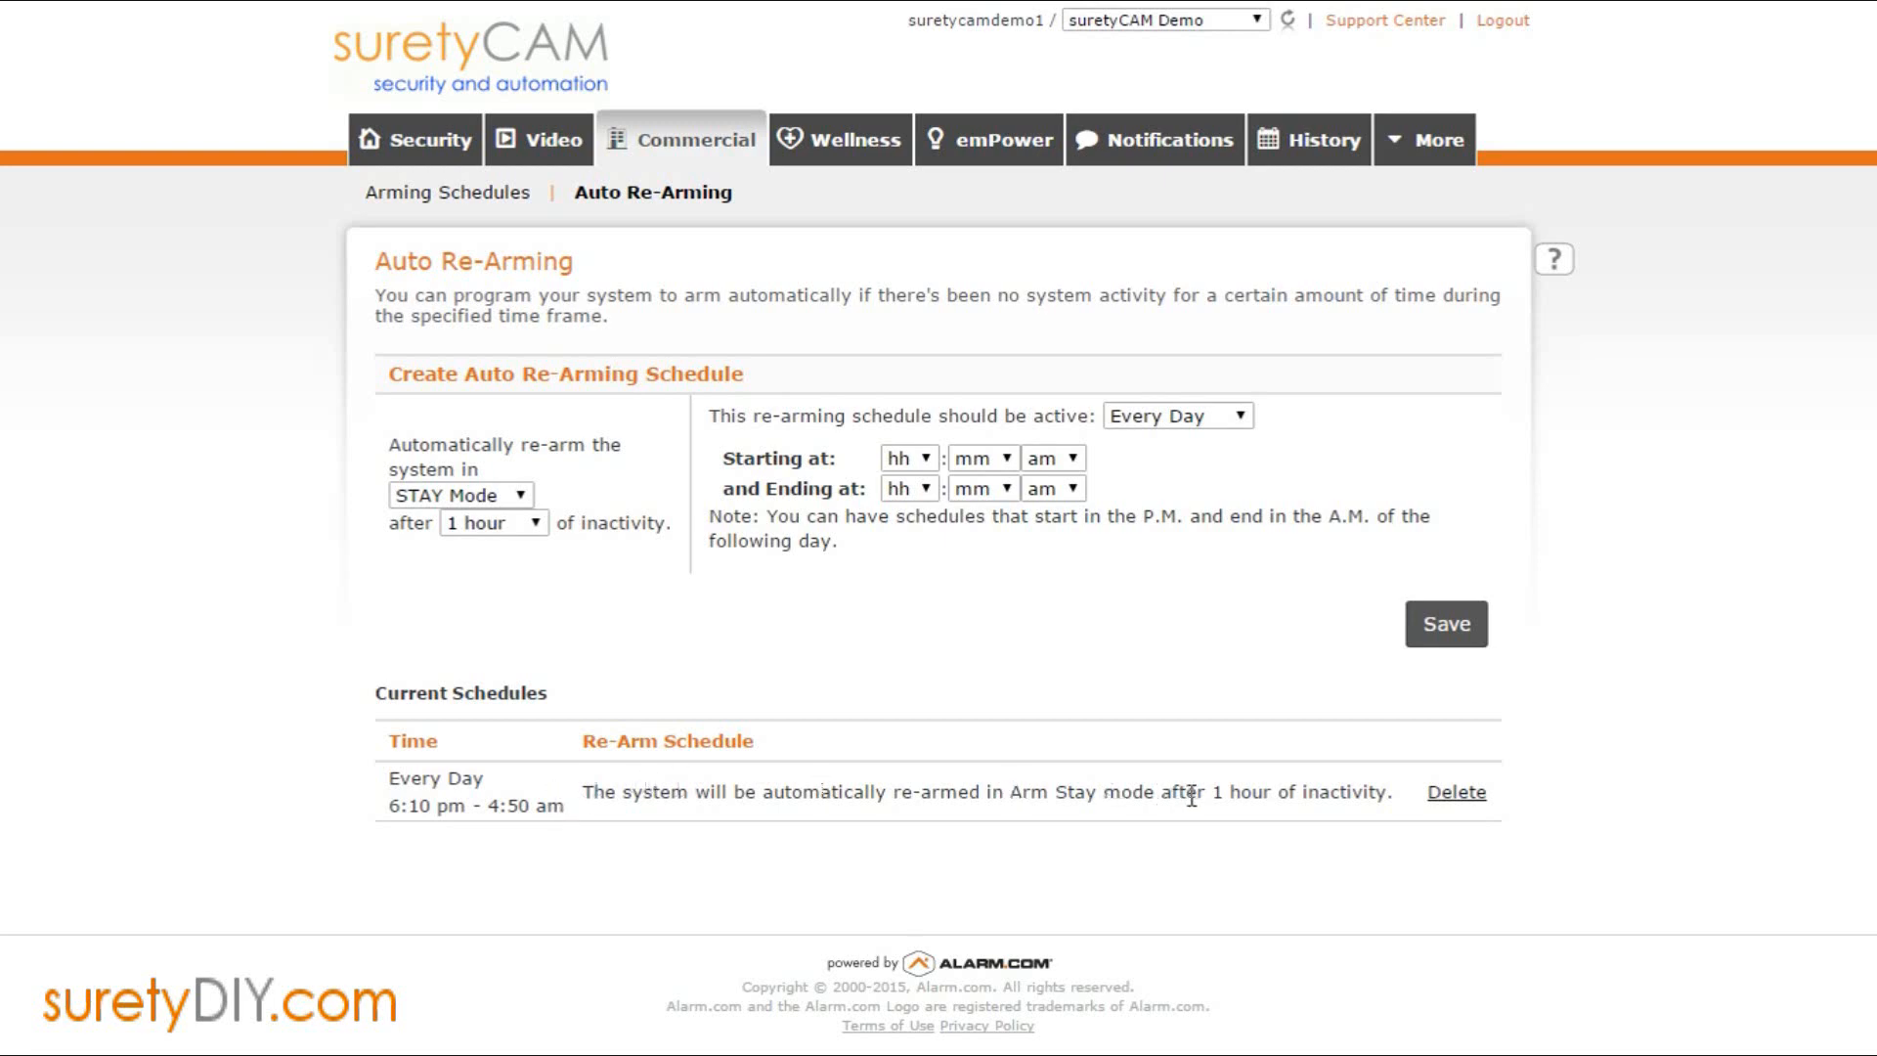
{"action": "mouse_move", "coordinate": [665, 610]}
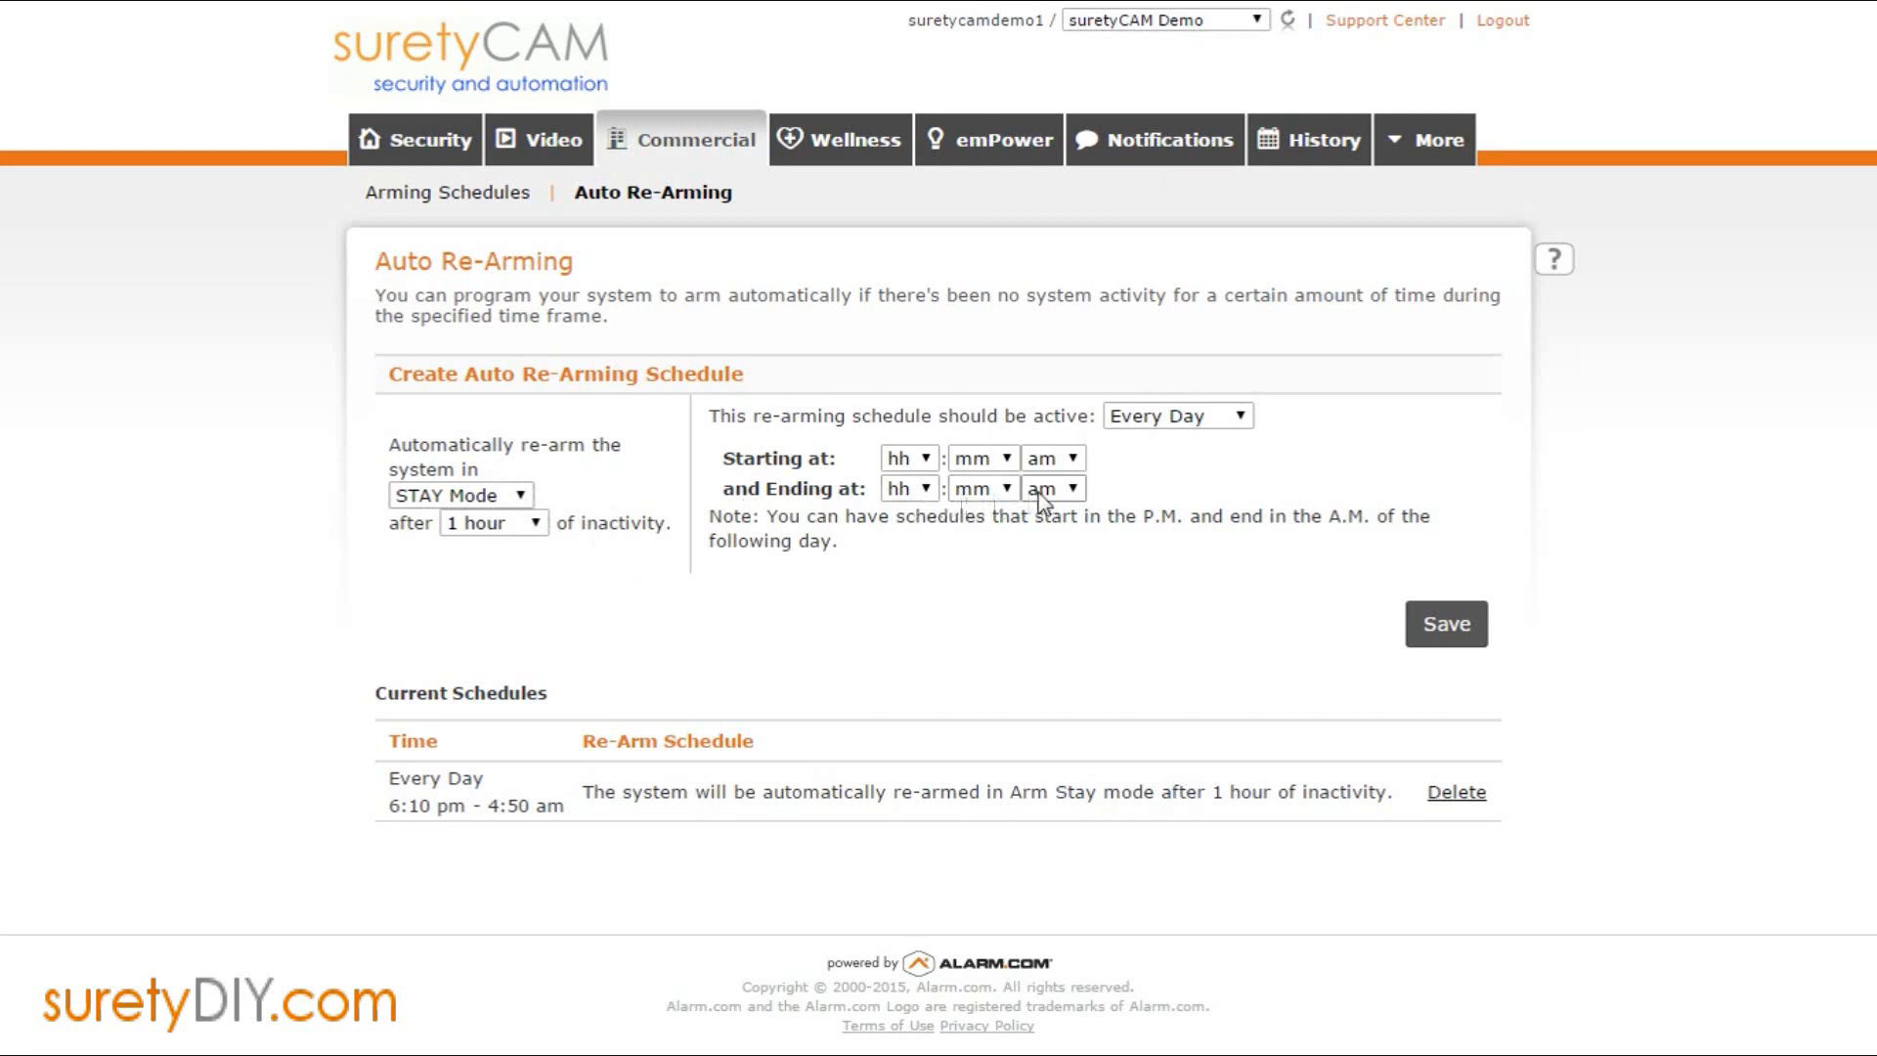
{"action": "mouse_move", "coordinate": [1268, 463]}
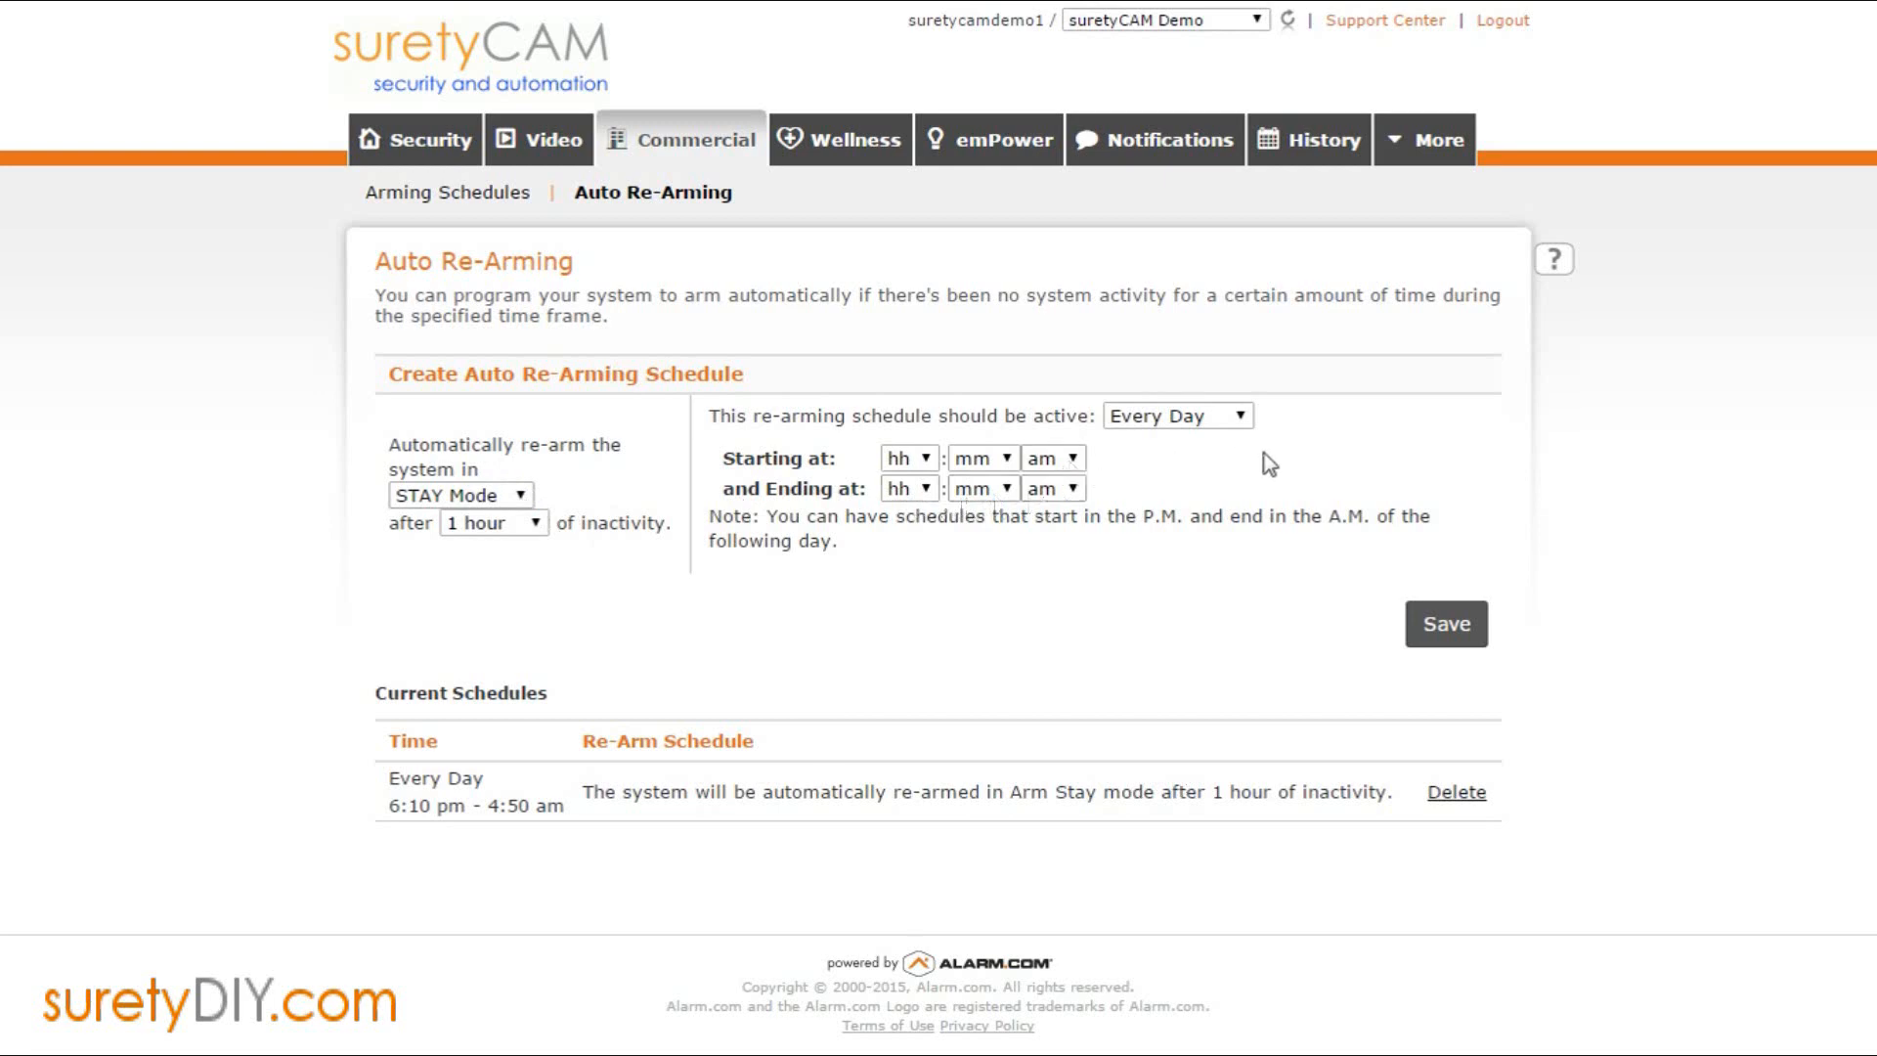
{"action": "mouse_move", "coordinate": [1171, 522]}
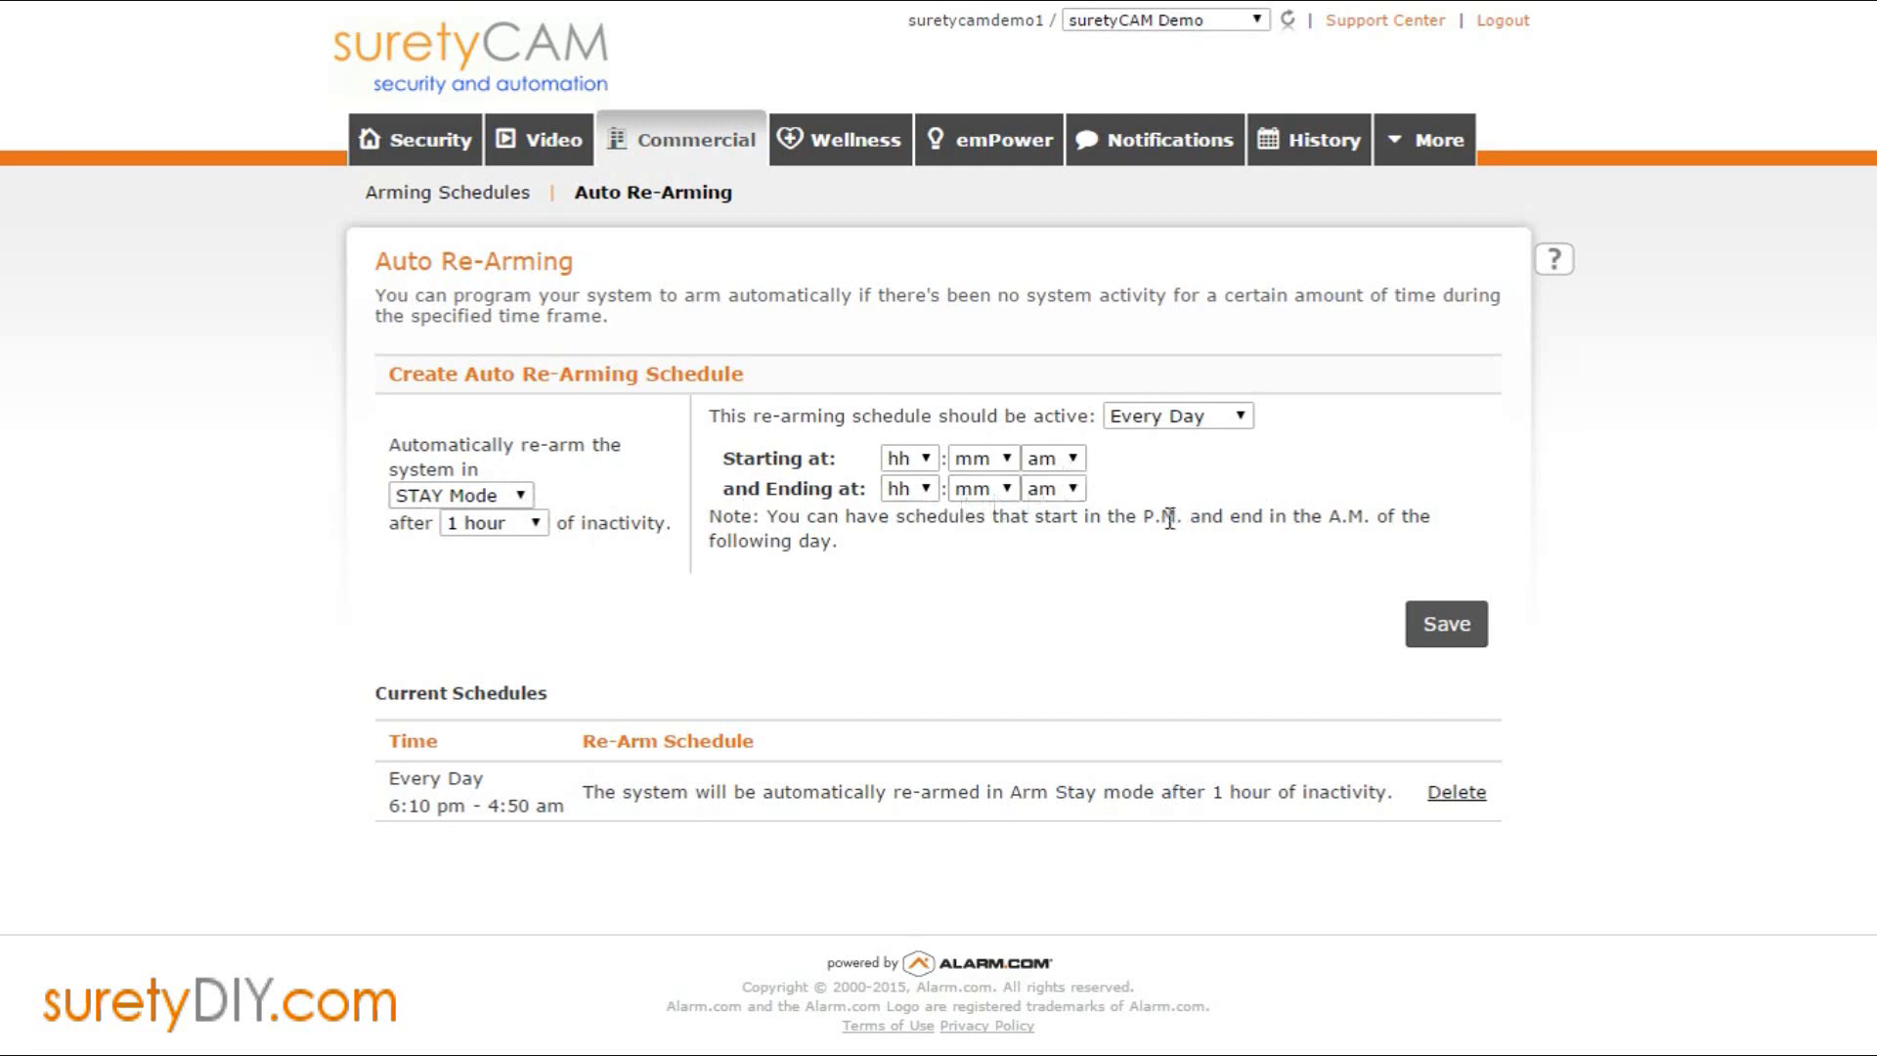